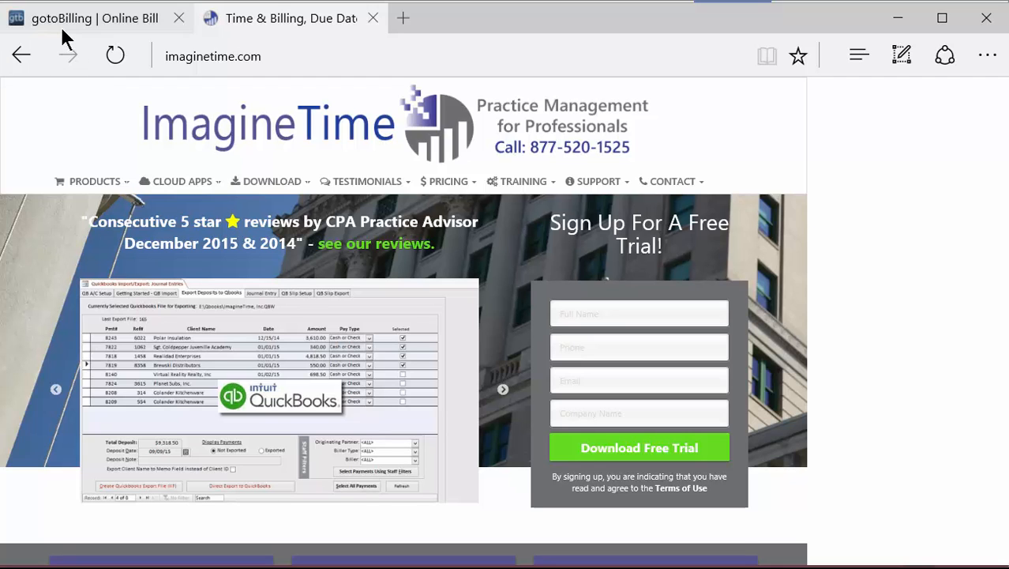
Step: Switch to the gotoBilling | Online Bill tab in Edge
click(95, 17)
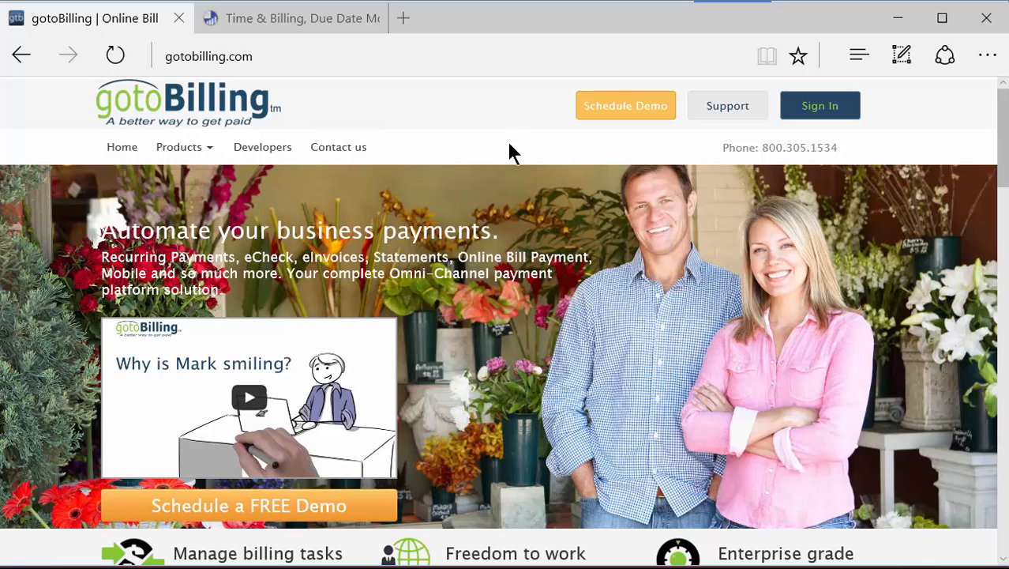
mouse_move(543, 144)
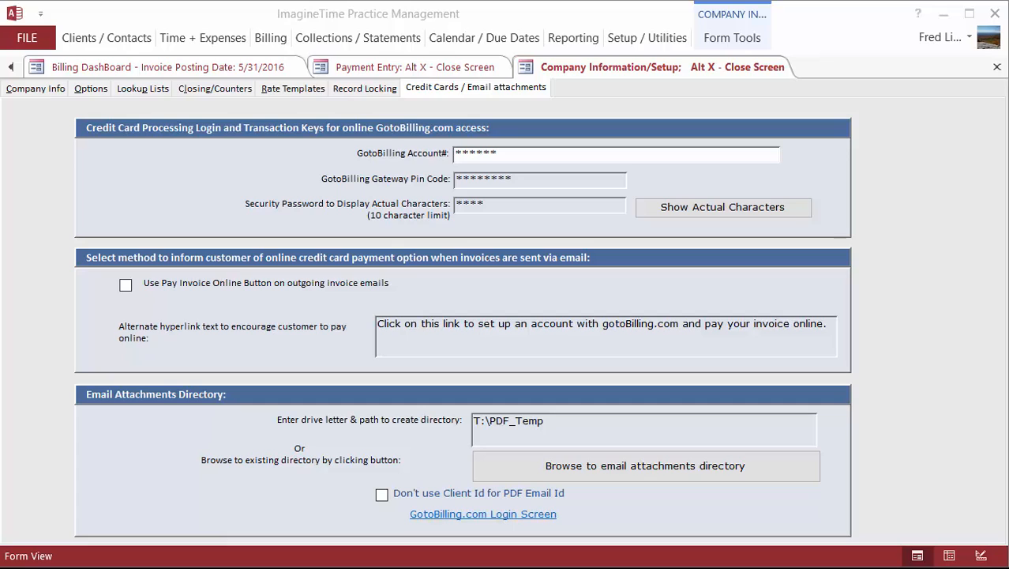
mouse_move(608, 83)
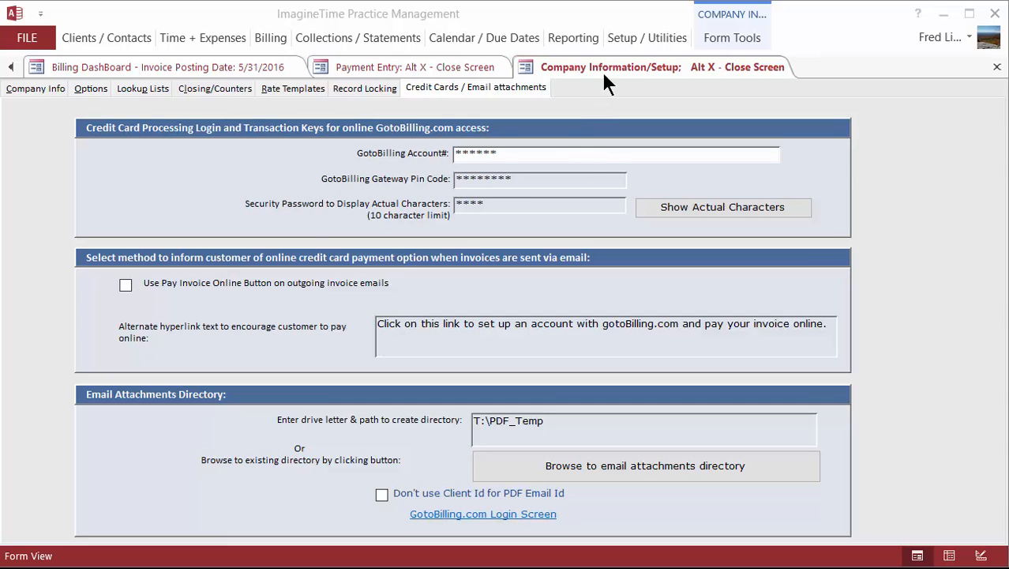
click(647, 37)
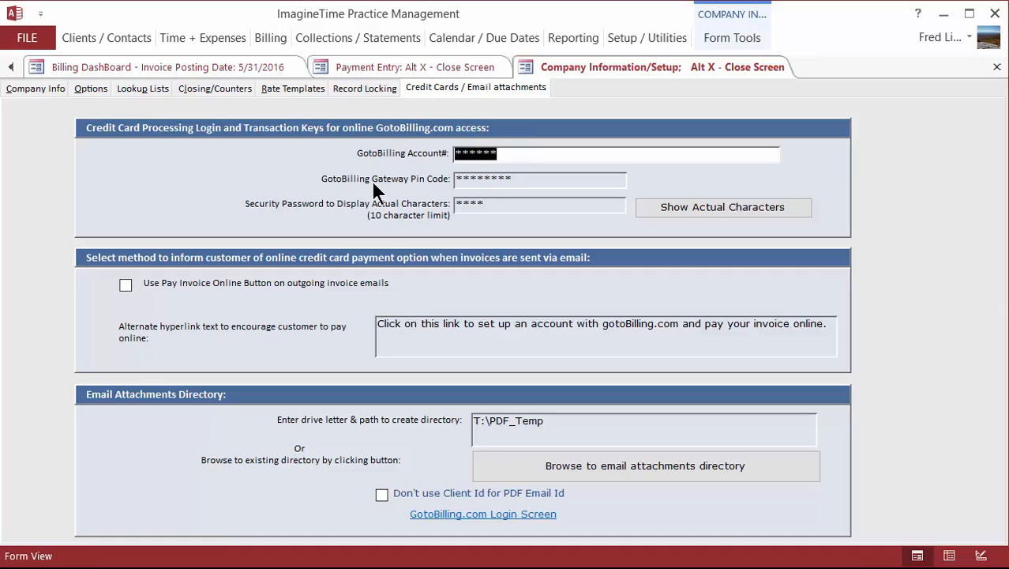
mouse_move(377, 196)
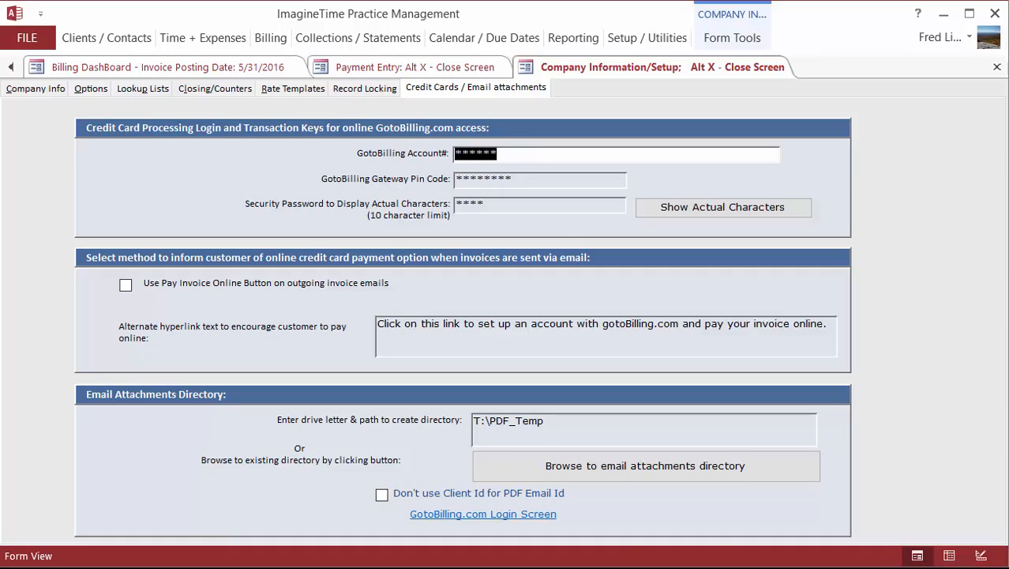
click(482, 513)
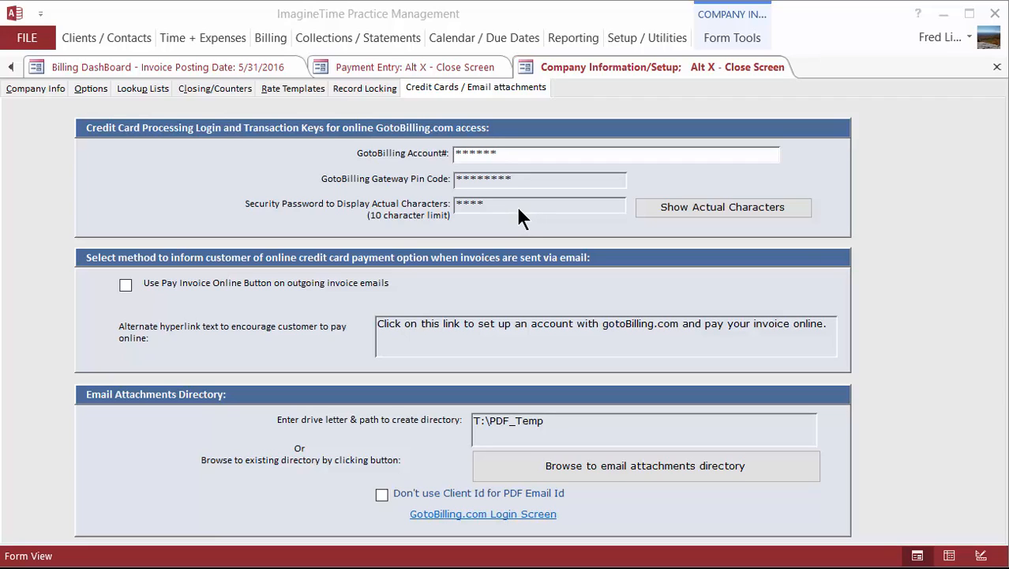
mouse_move(526, 218)
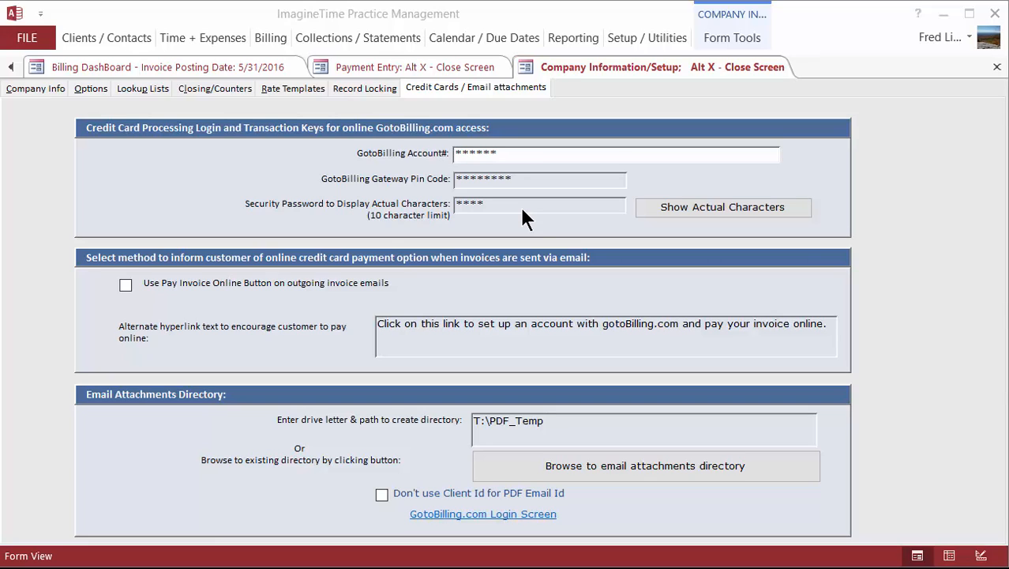
mouse_move(356, 225)
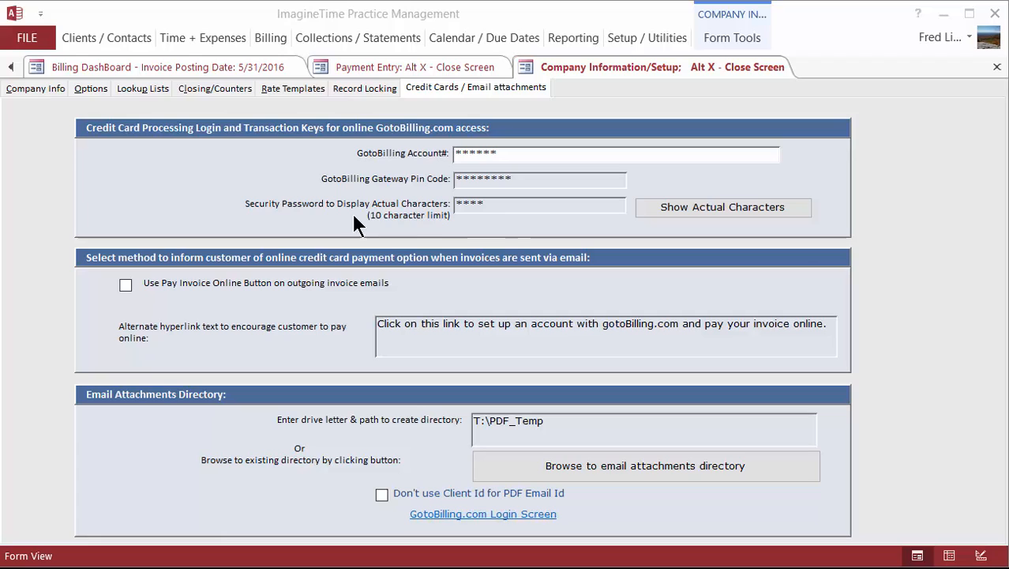
mouse_move(722, 207)
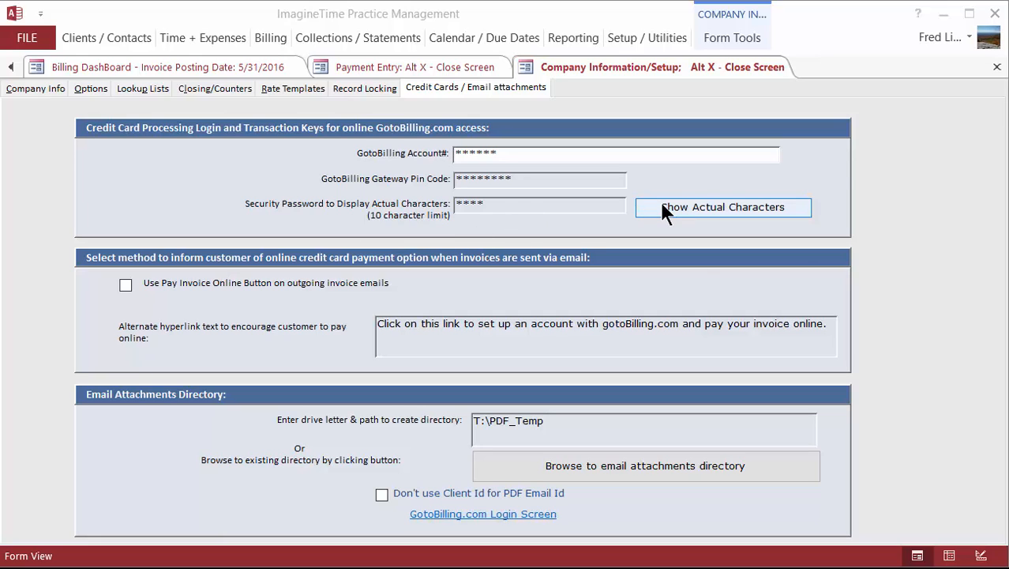
Step: Reveal the GotoBilling login characters, then select the alternate payment link and attachments path
click(723, 207)
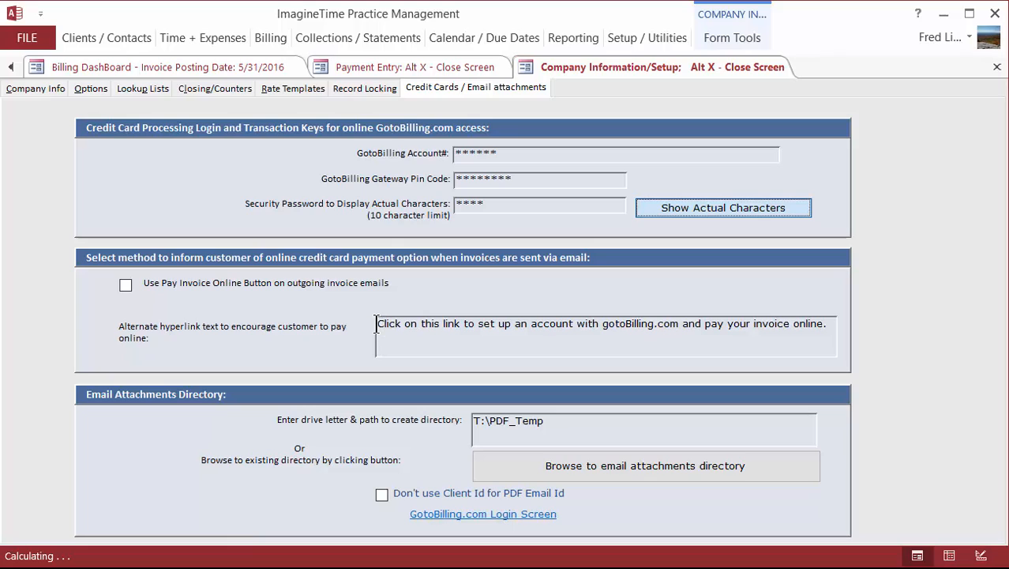
triple_click(600, 323)
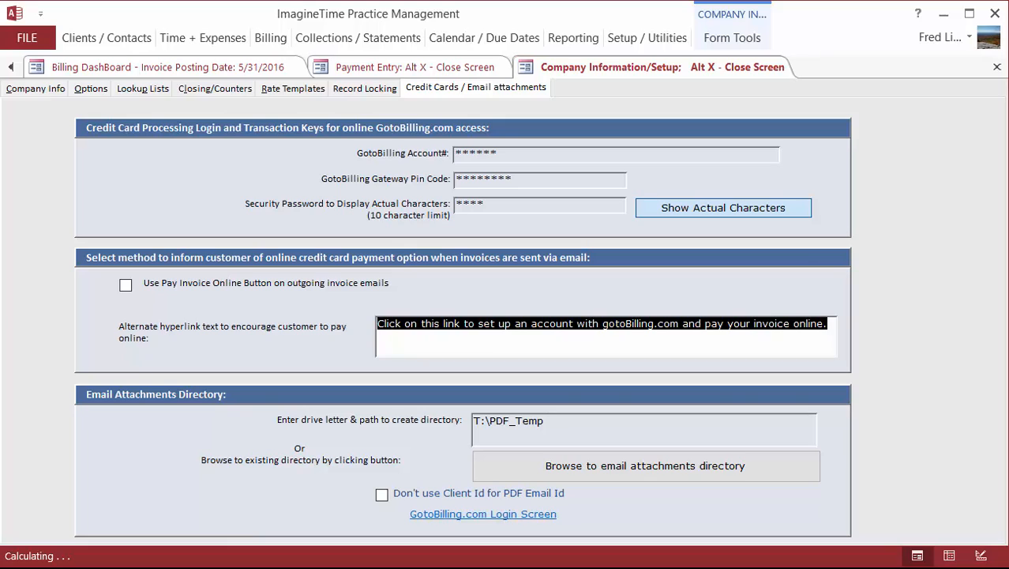
click(568, 427)
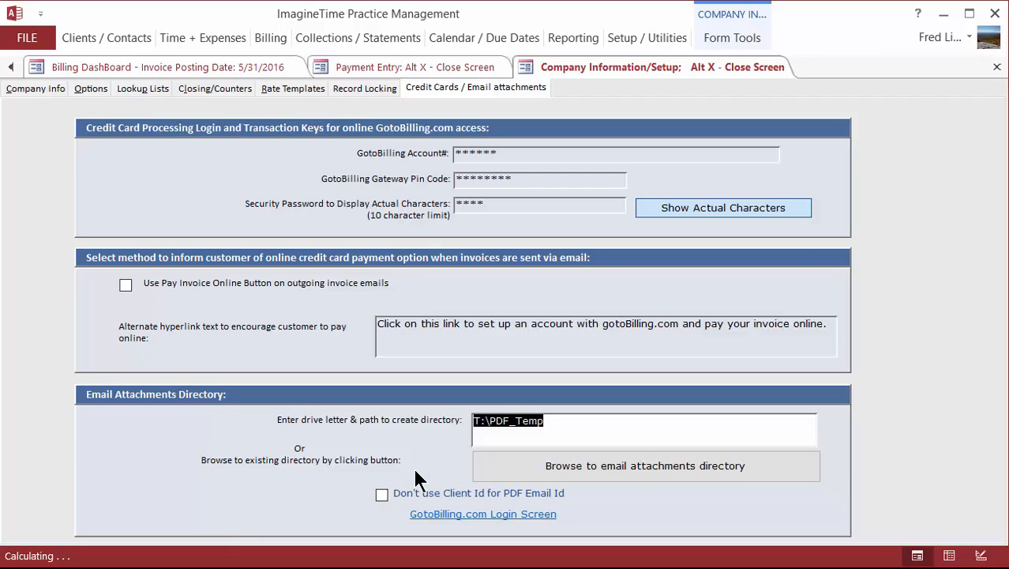
mouse_move(281, 199)
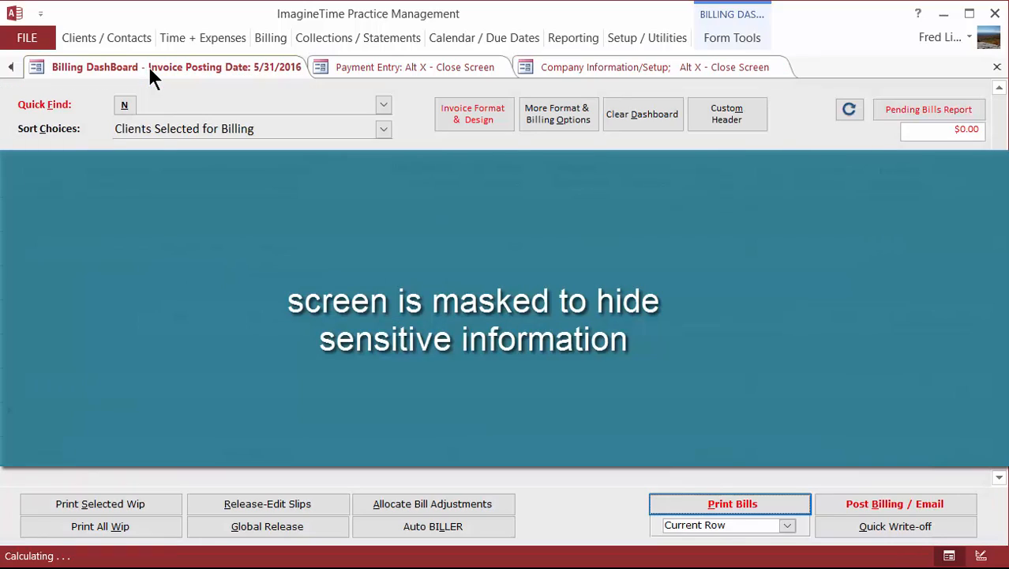
Step: Print the narrative bill report for the current row's pending $1.00 bill
text(imagineTime Smaller)
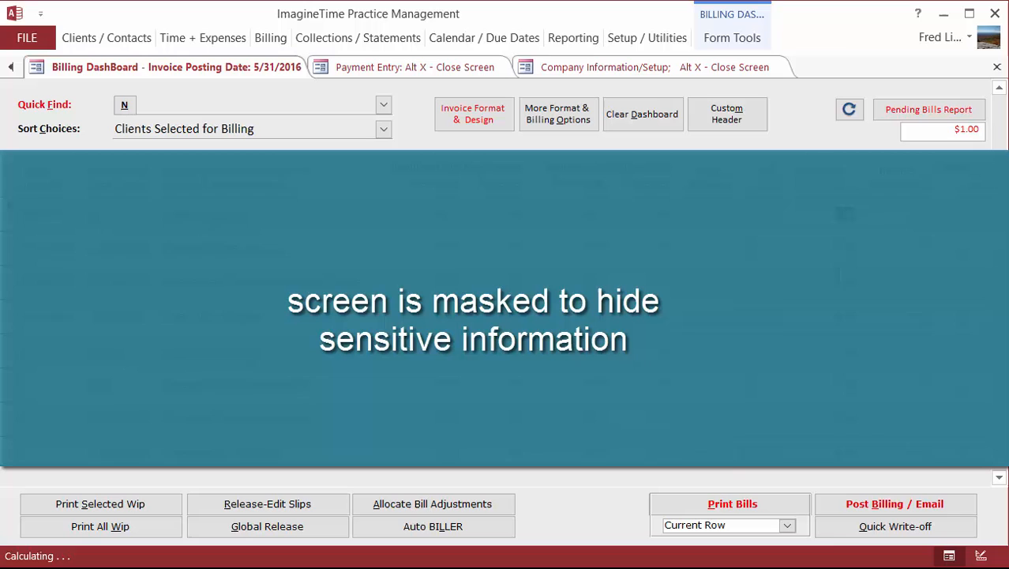
mouse_move(711, 514)
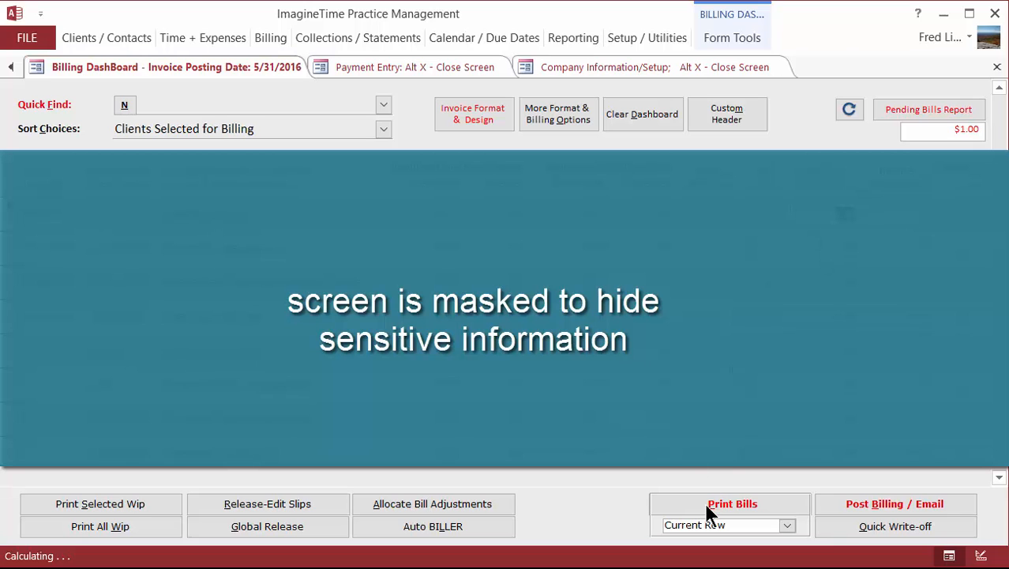
click(731, 503)
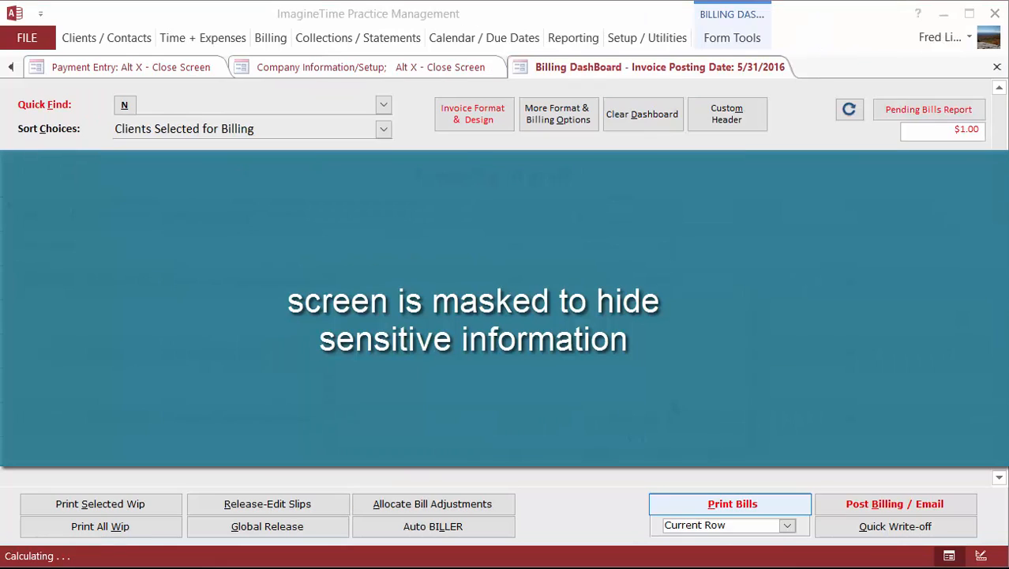
click(732, 503)
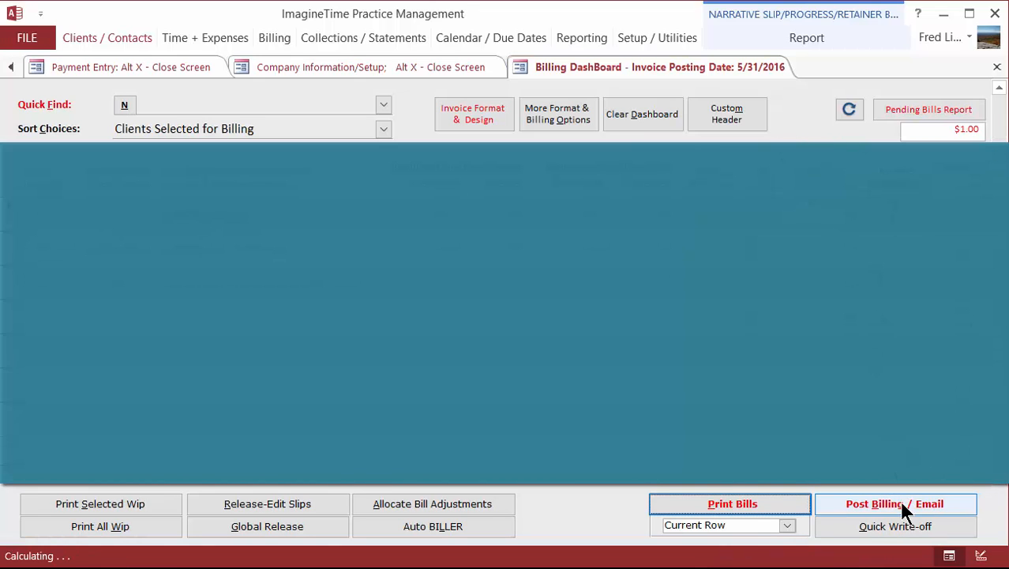
Step: Insert the 'ImagineTime Invoice' subject and receipt body into the $1.00 invoice email
click(894, 503)
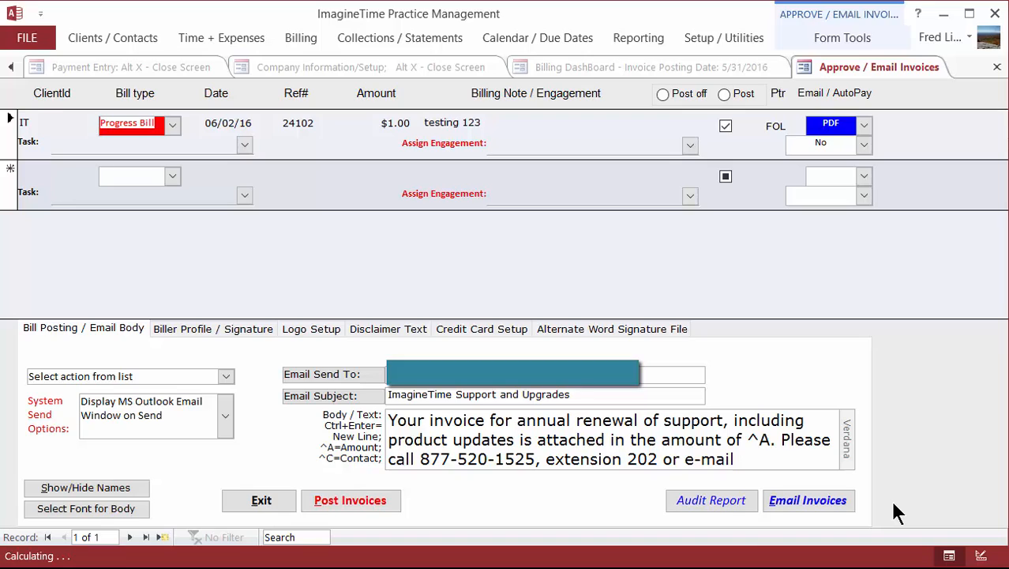
click(331, 396)
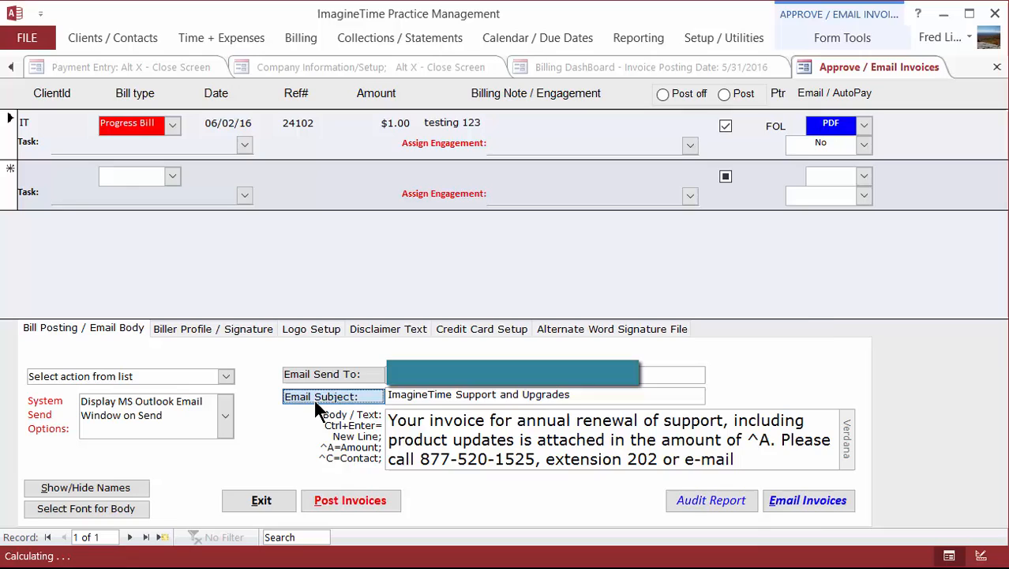
click(320, 395)
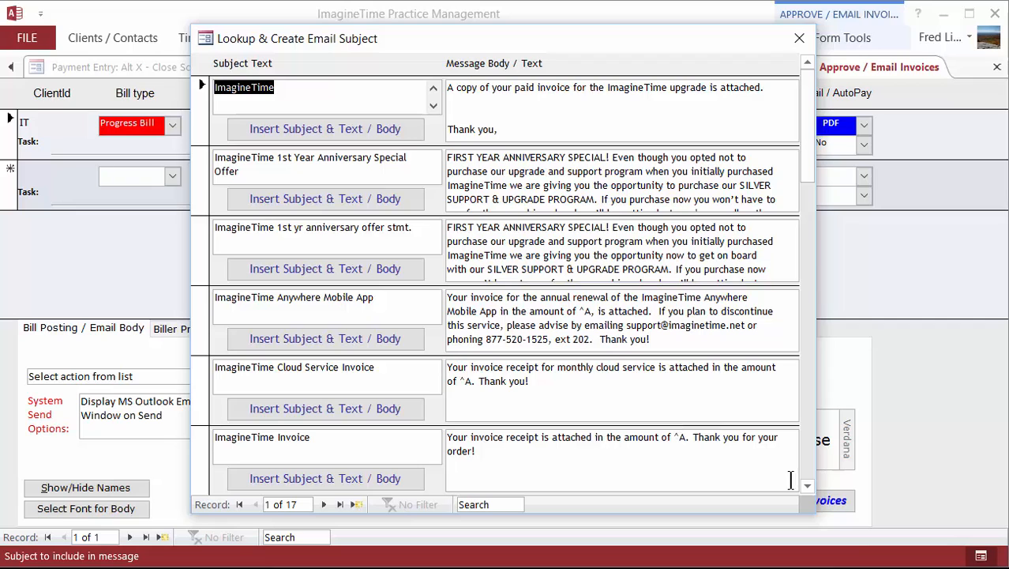
click(325, 478)
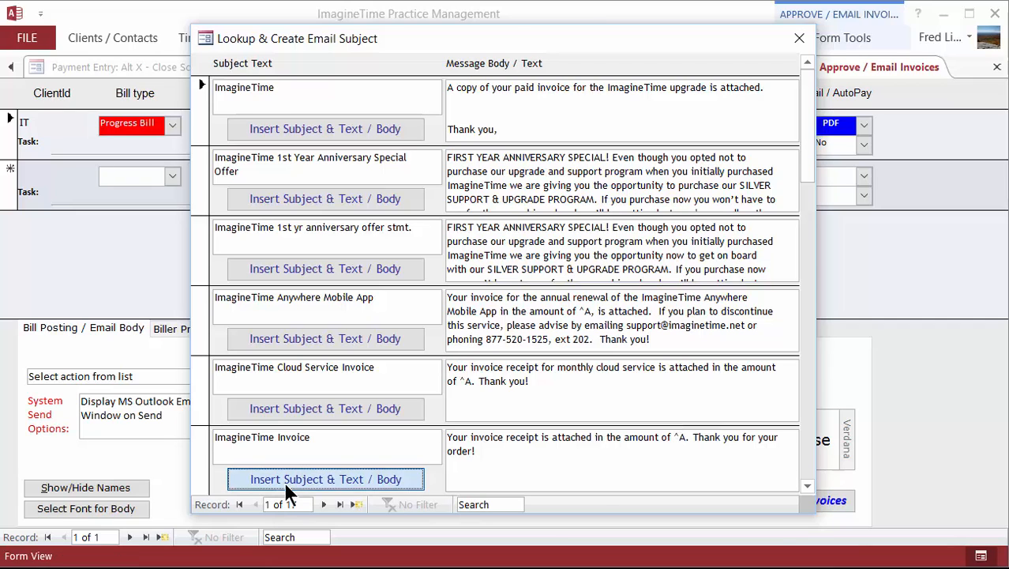
click(324, 479)
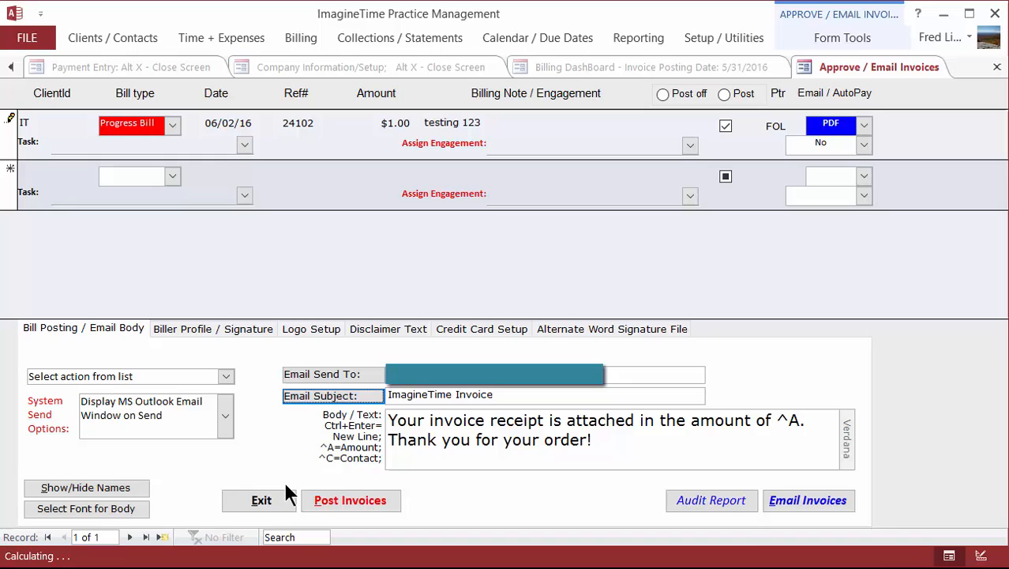
Step: Review the subject and body, then generate the $1.00 invoice email for client IT
click(505, 394)
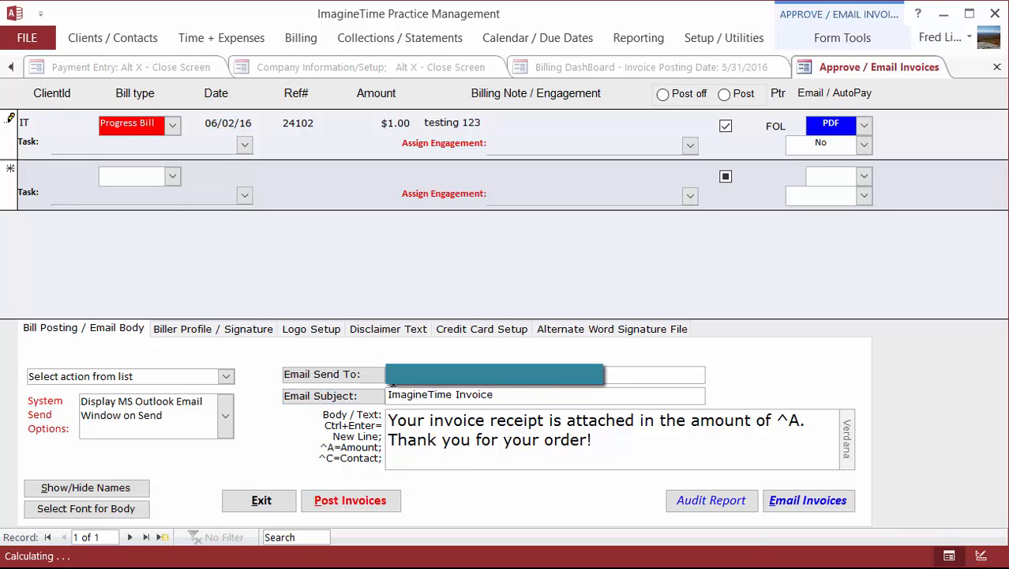
mouse_move(431, 447)
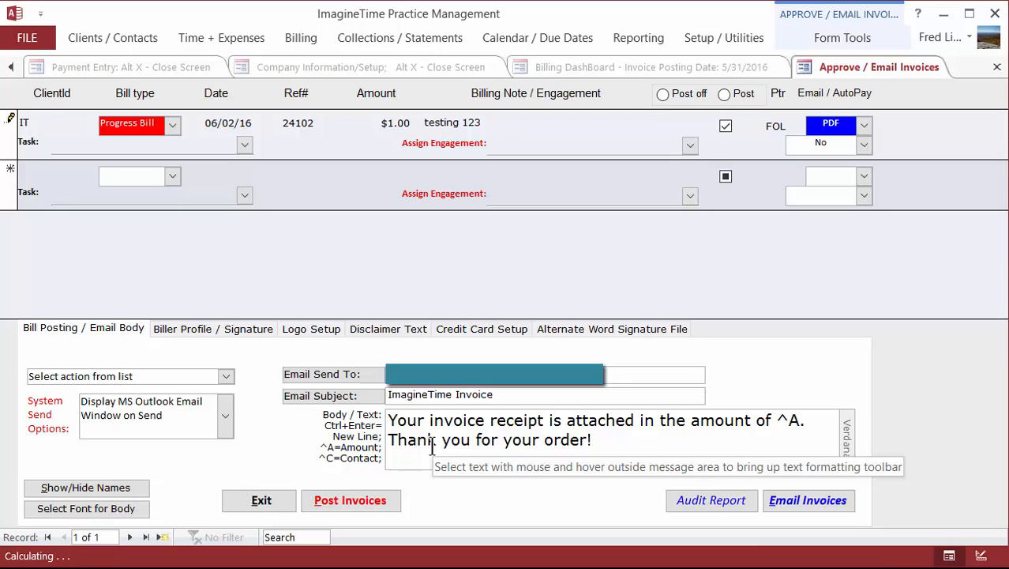
mouse_move(469, 406)
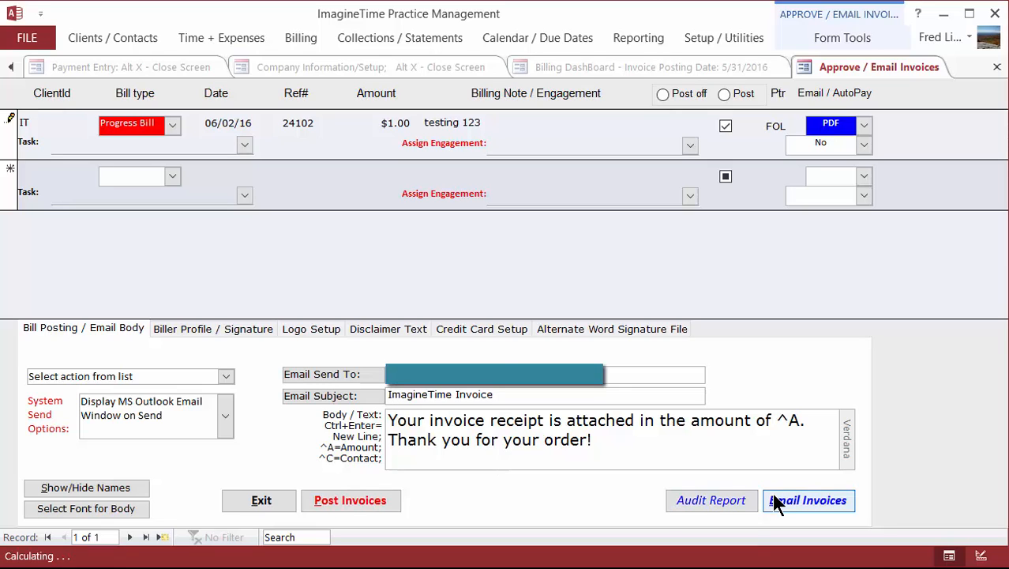
click(807, 499)
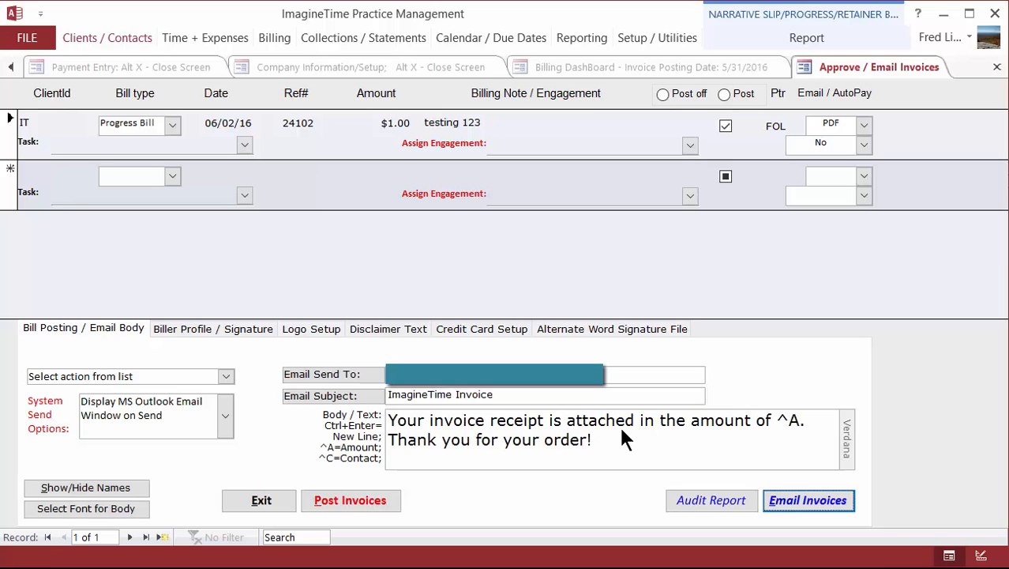
click(808, 499)
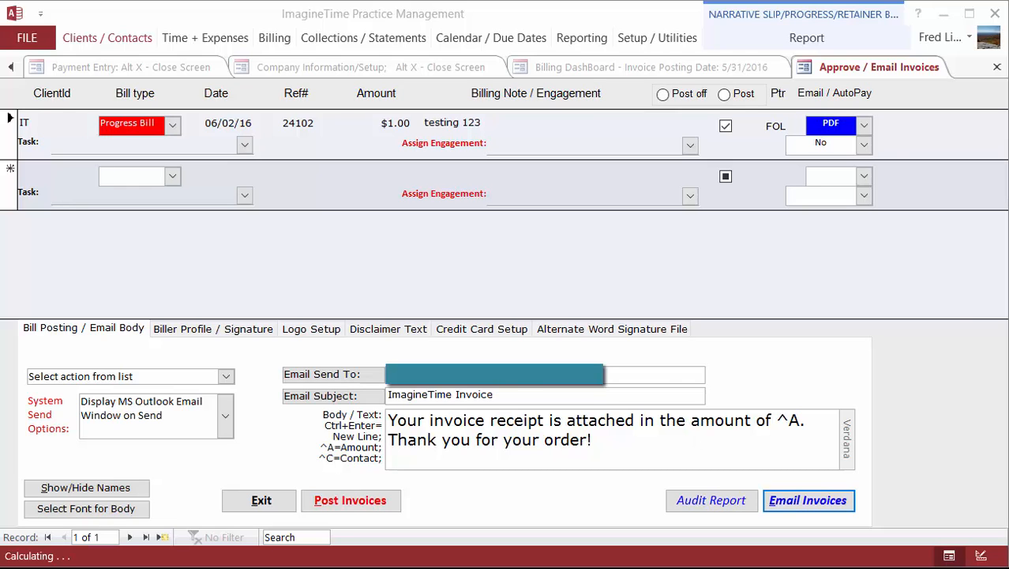
click(808, 499)
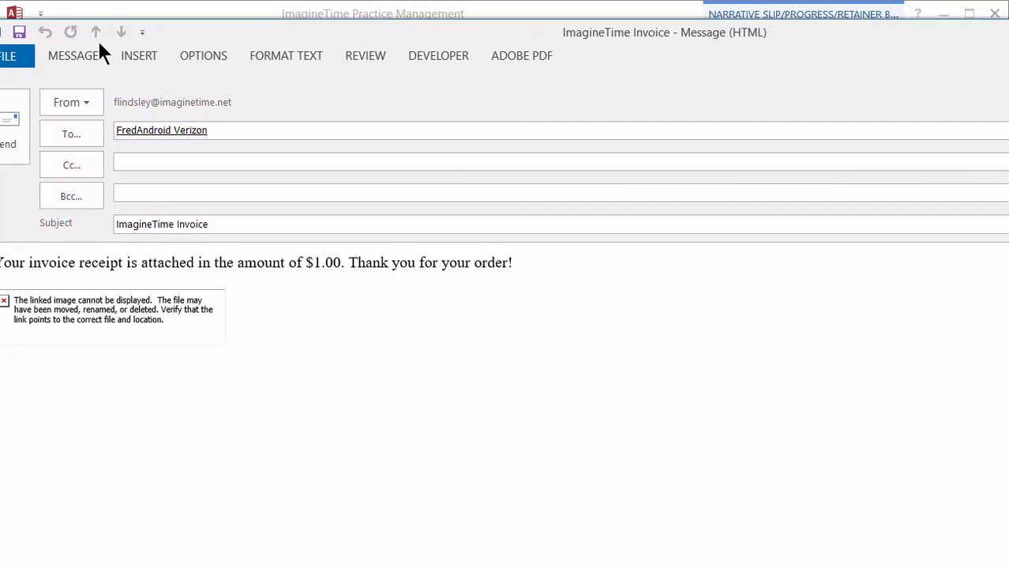
mouse_move(51, 320)
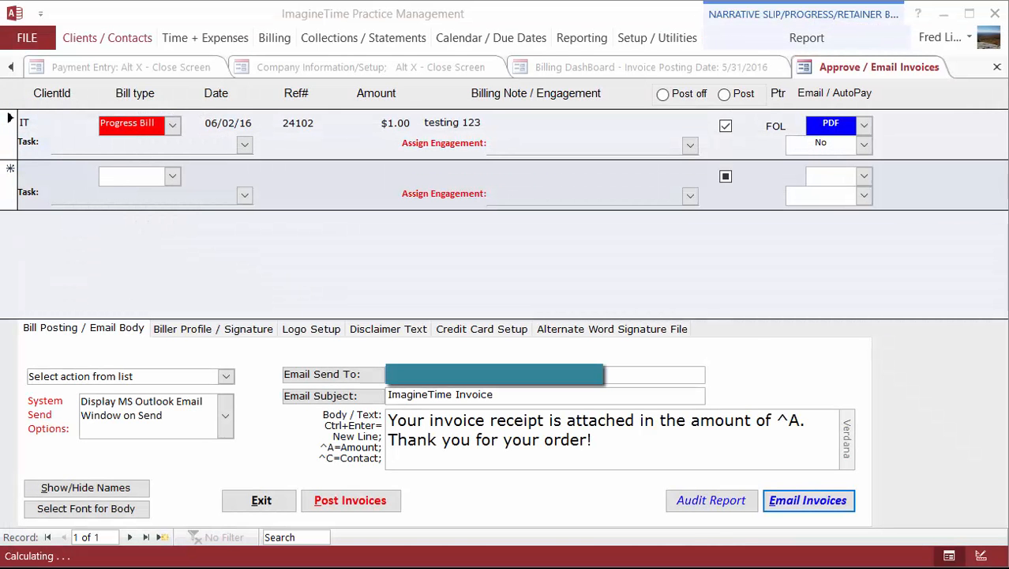
click(807, 500)
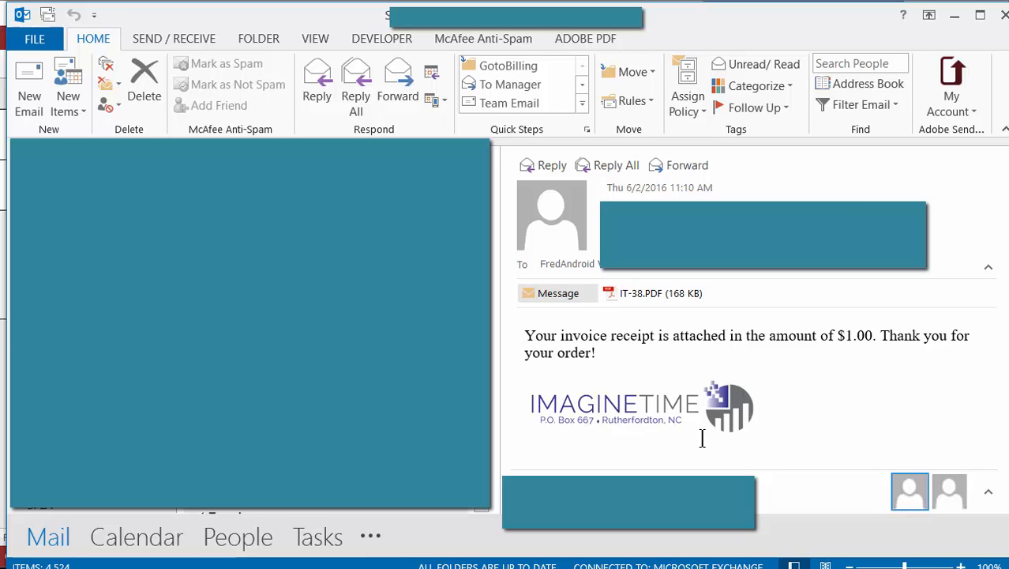
mouse_move(709, 377)
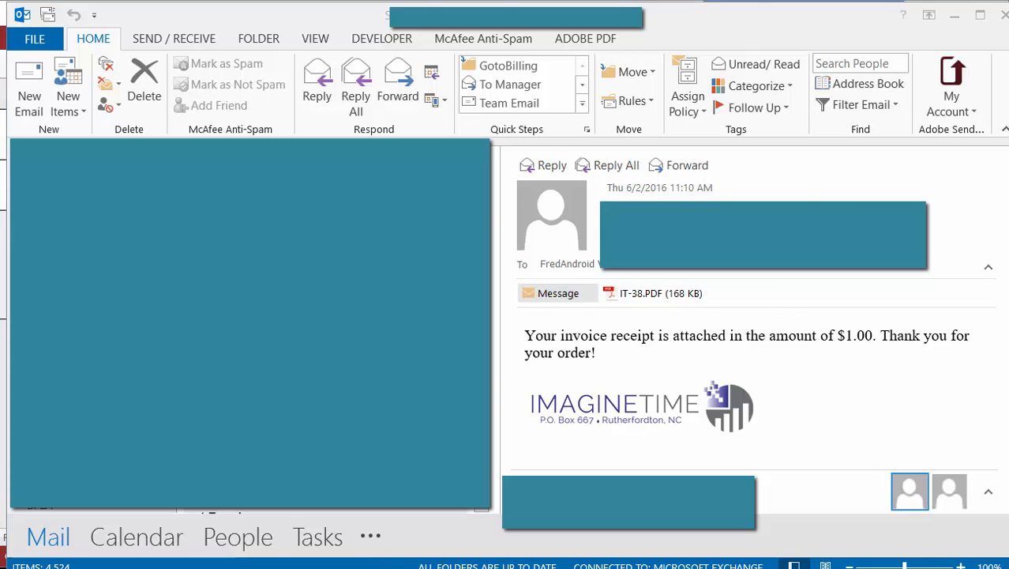
Step: Open the 'FW: ImagineTime Support and Upgrades' message in its own window
double_click(640, 293)
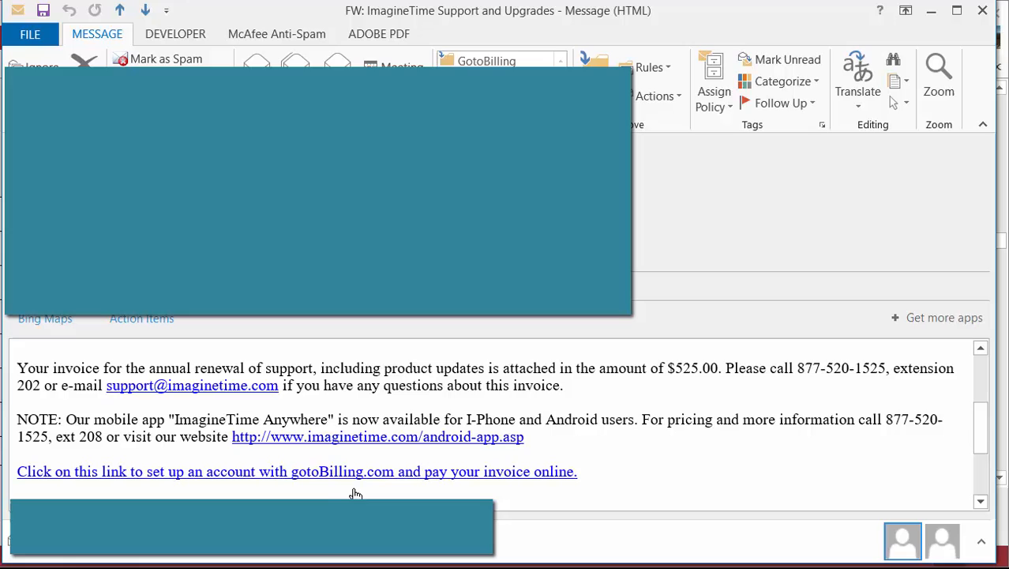
mouse_move(91, 471)
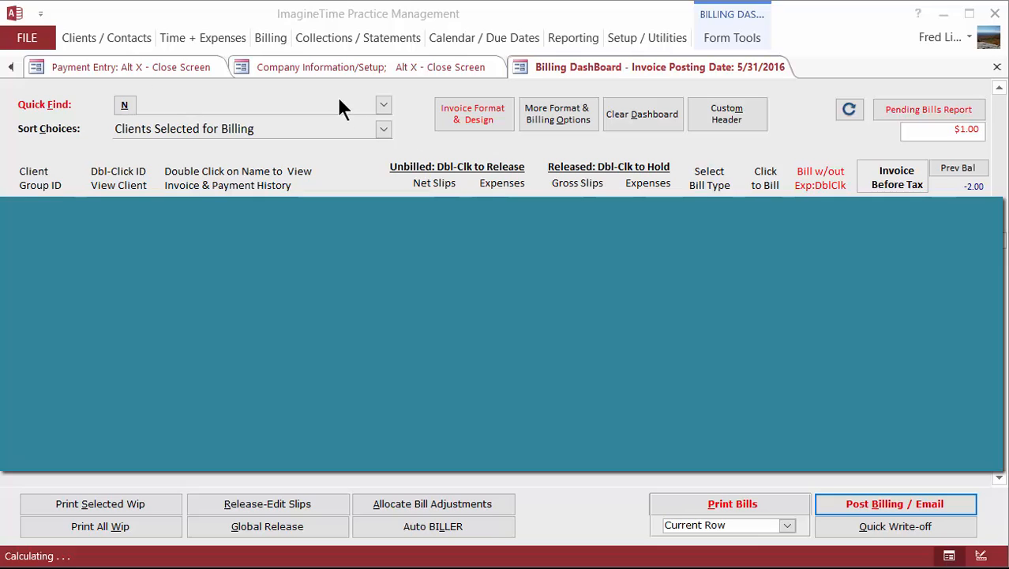
mouse_move(356, 76)
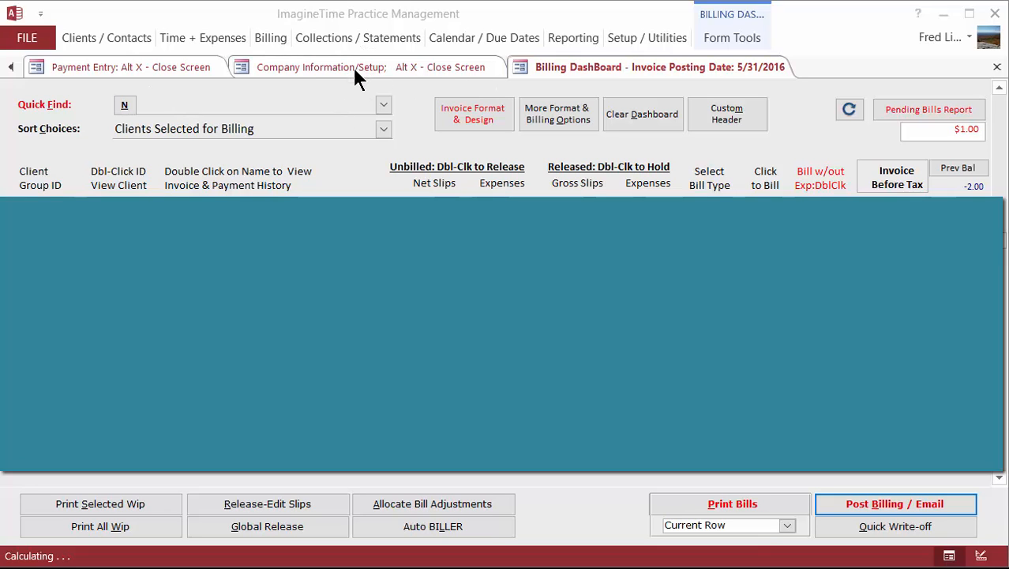
Step: Open Apply Hanging Payments / Import Online Payments and download GotoBilling.com payments
click(358, 37)
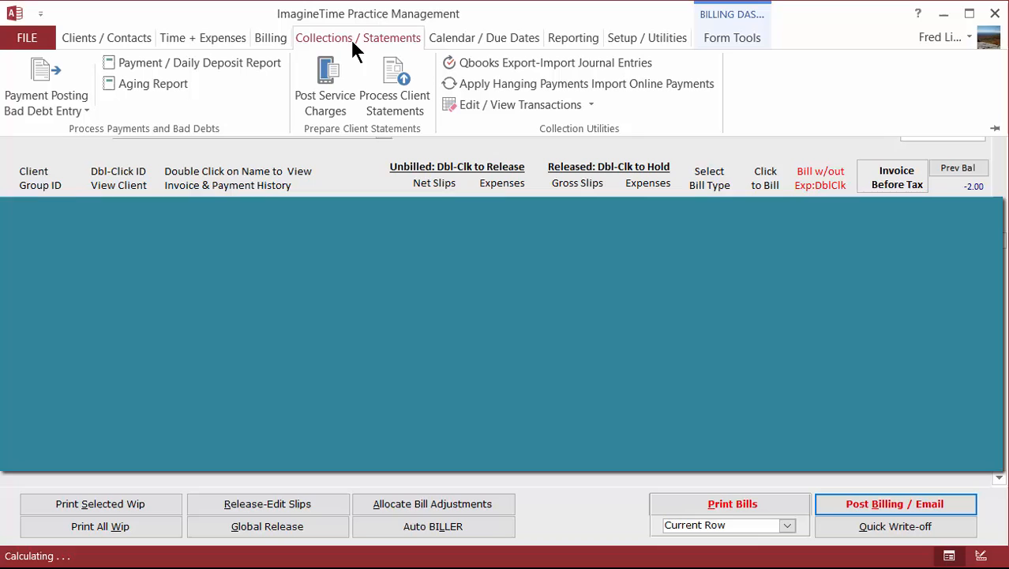
mouse_move(517, 105)
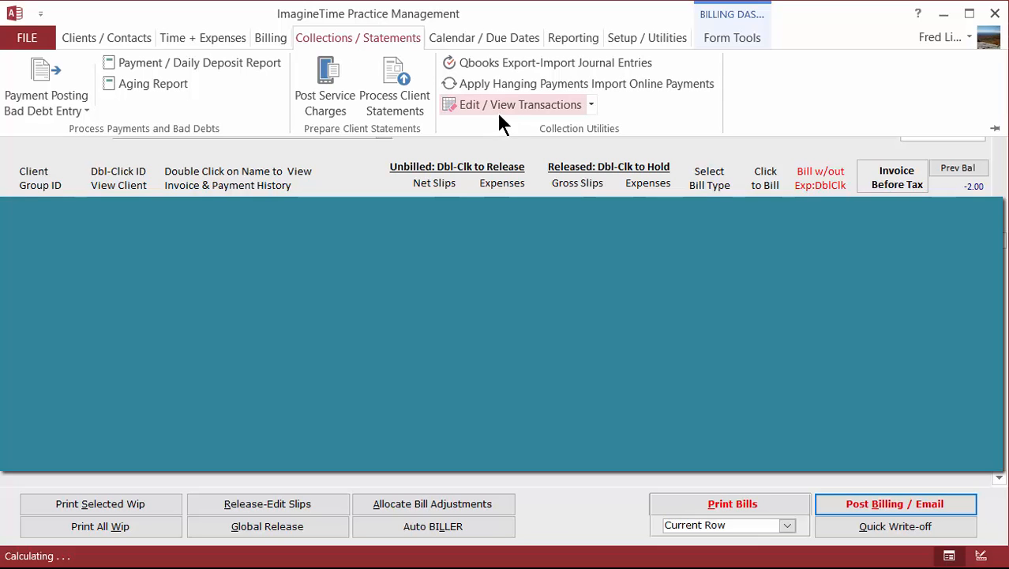
mouse_move(585, 83)
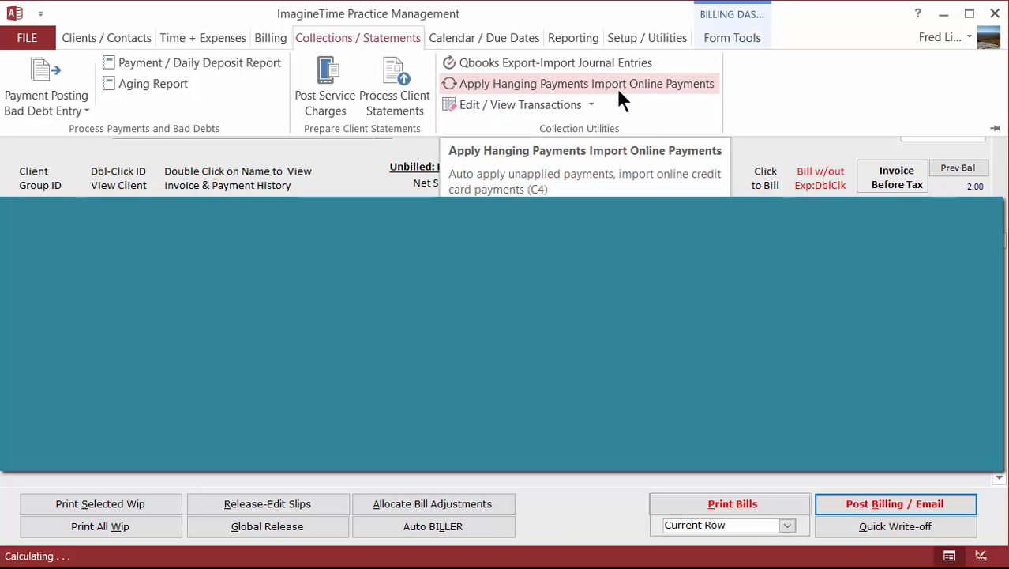
click(585, 83)
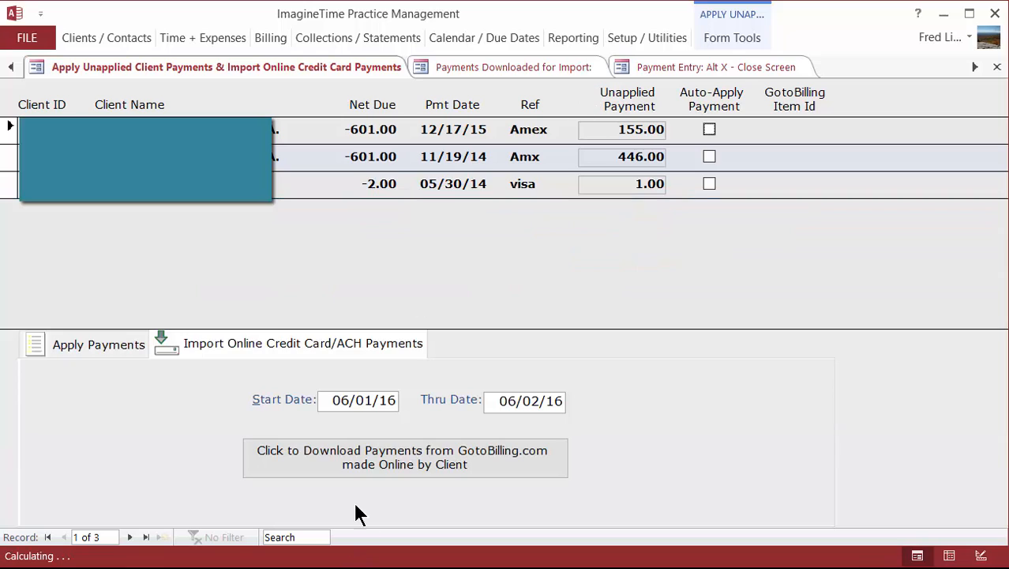
mouse_move(326, 484)
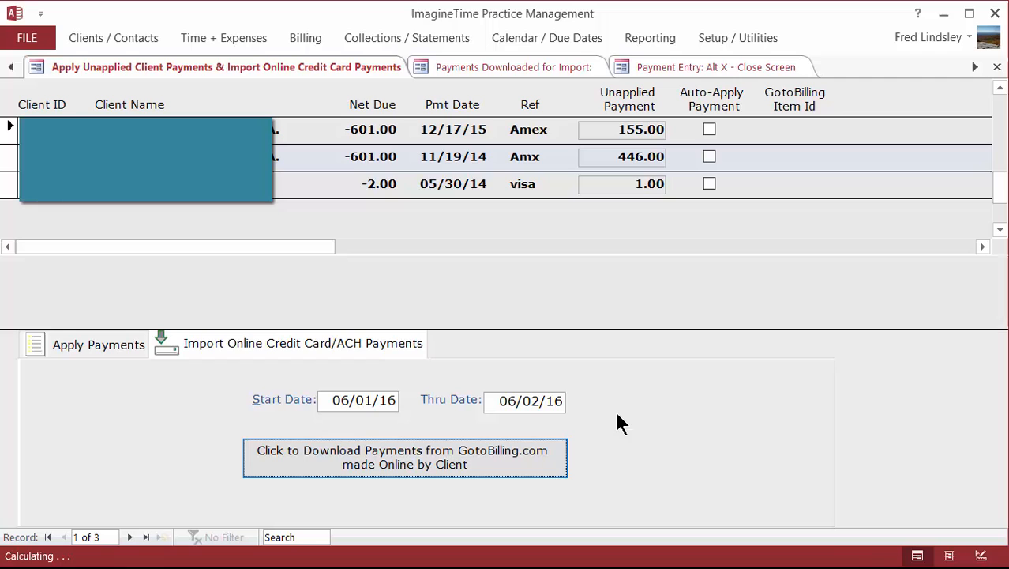
click(405, 458)
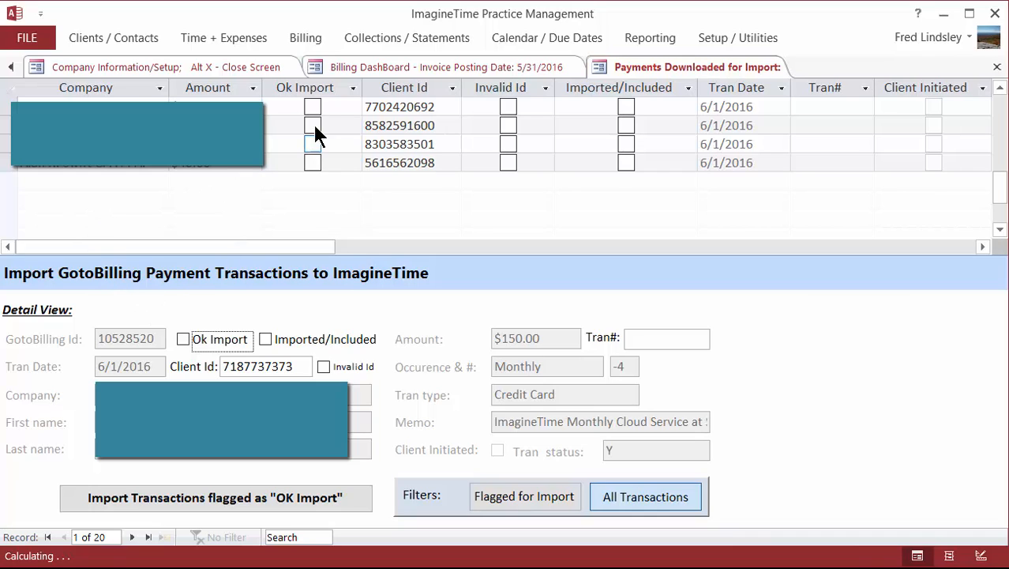
Step: Tick and untick the Ok Import flags on downloaded payments, then close the list
click(313, 107)
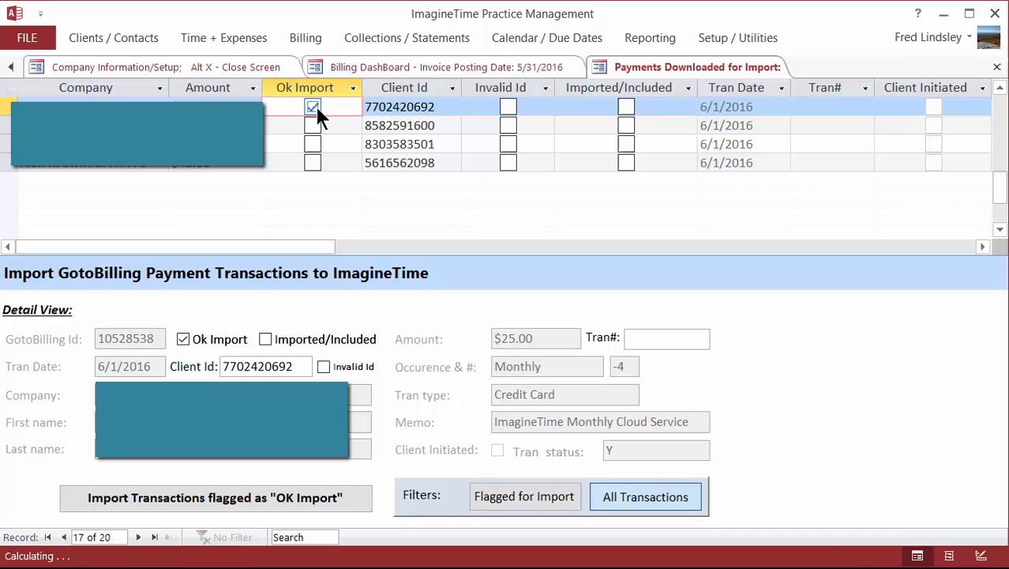
click(313, 125)
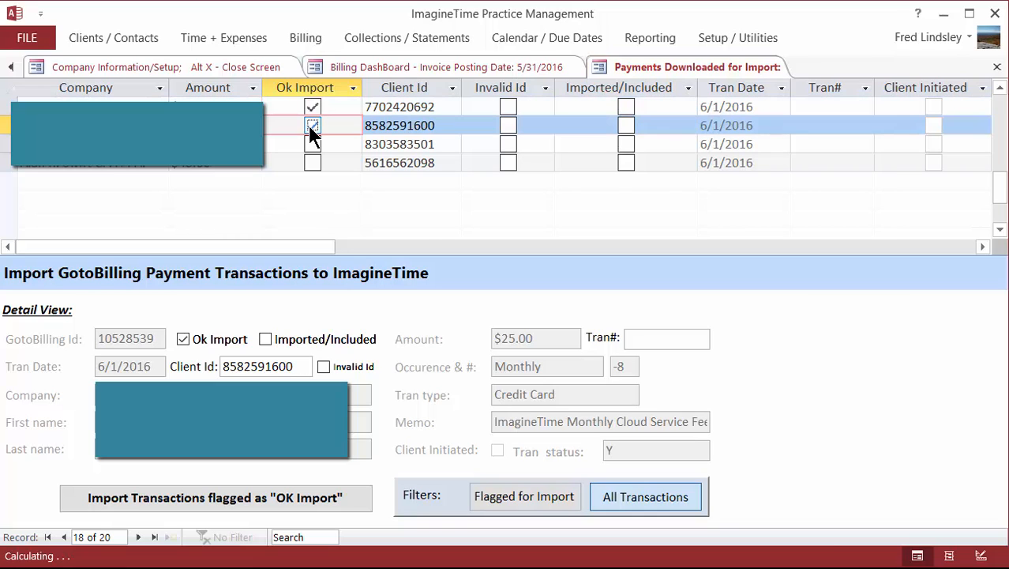
click(313, 125)
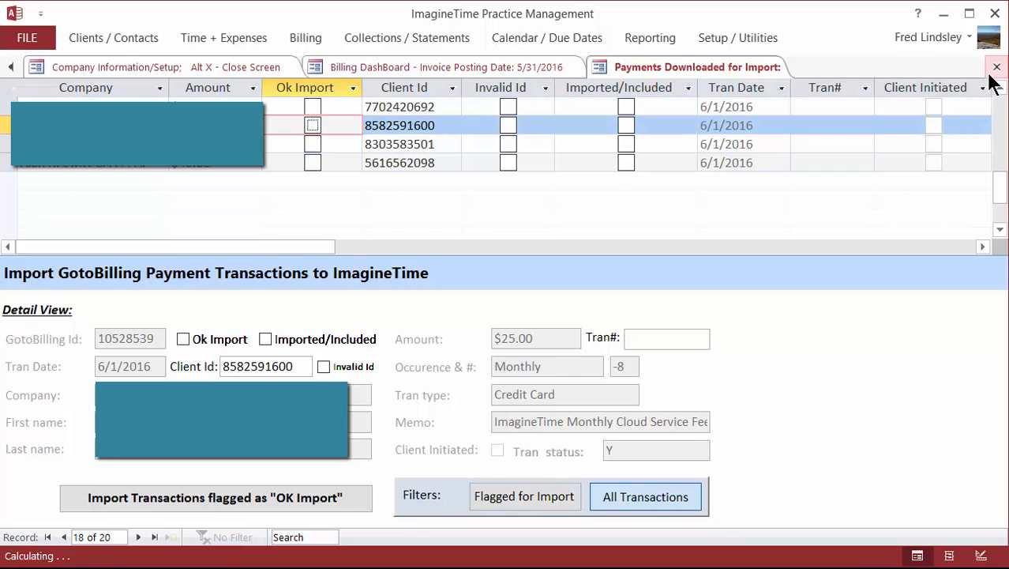
click(997, 67)
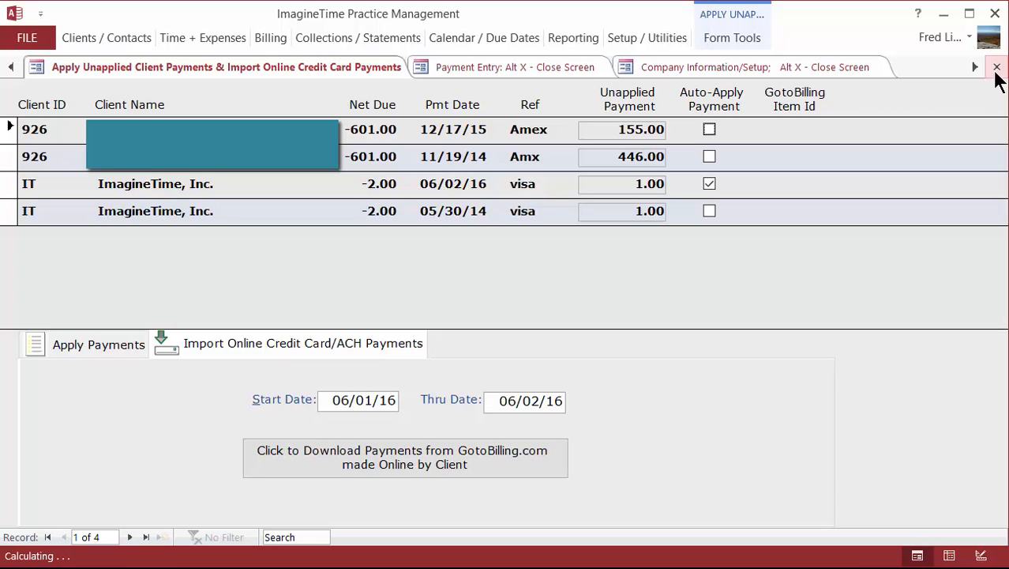
mouse_move(996, 66)
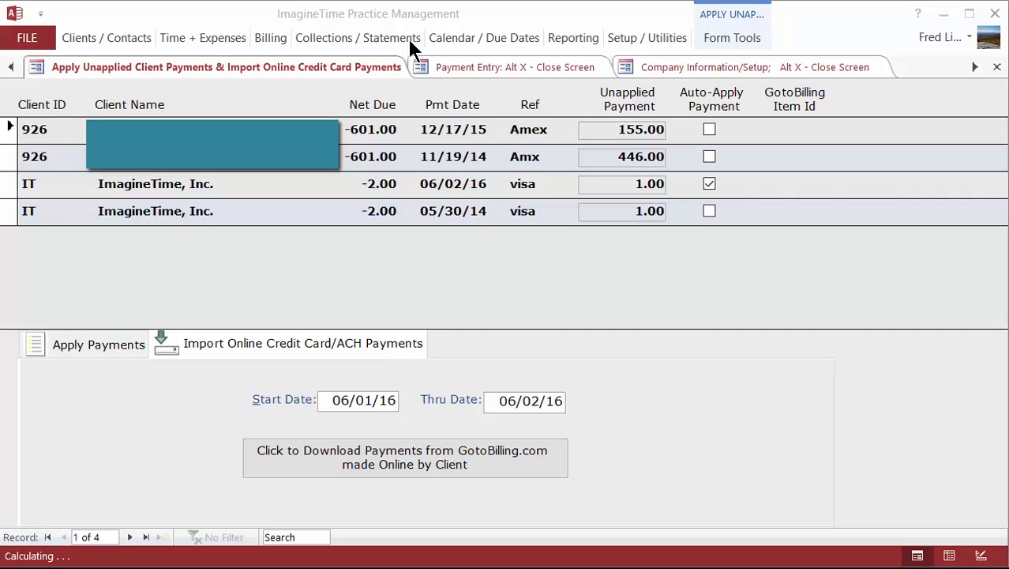
Step: Show the Collections / Statements commands over the unapplied payments list
click(357, 37)
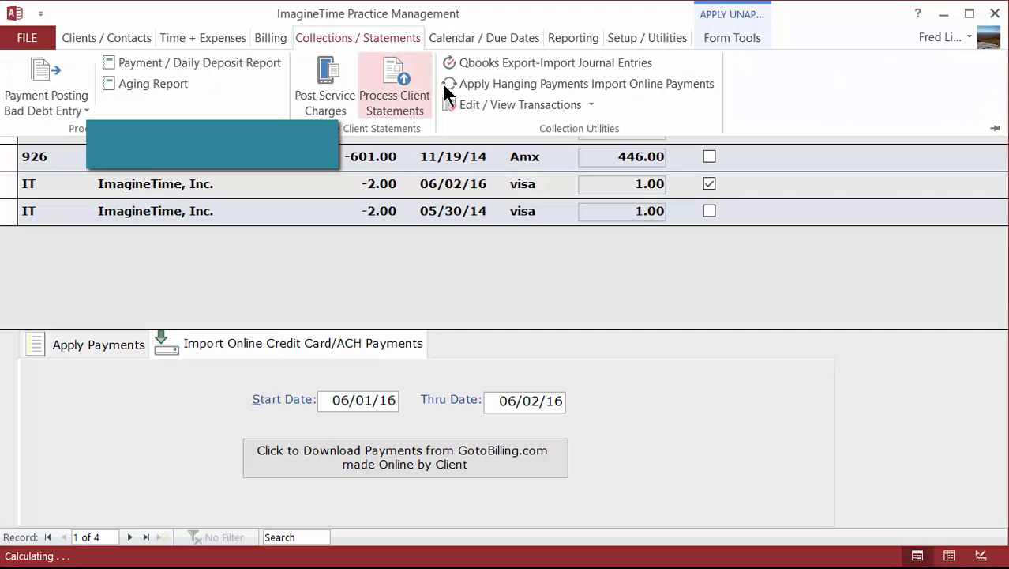
mouse_move(639, 95)
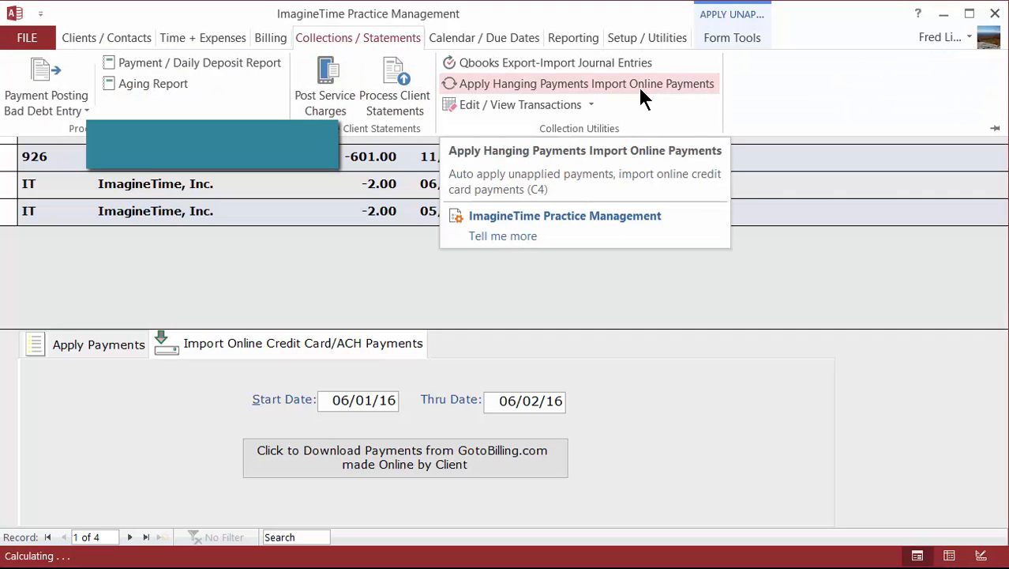
Step: Reopen the Apply Hanging Payments / Import Online Payments screen
click(586, 83)
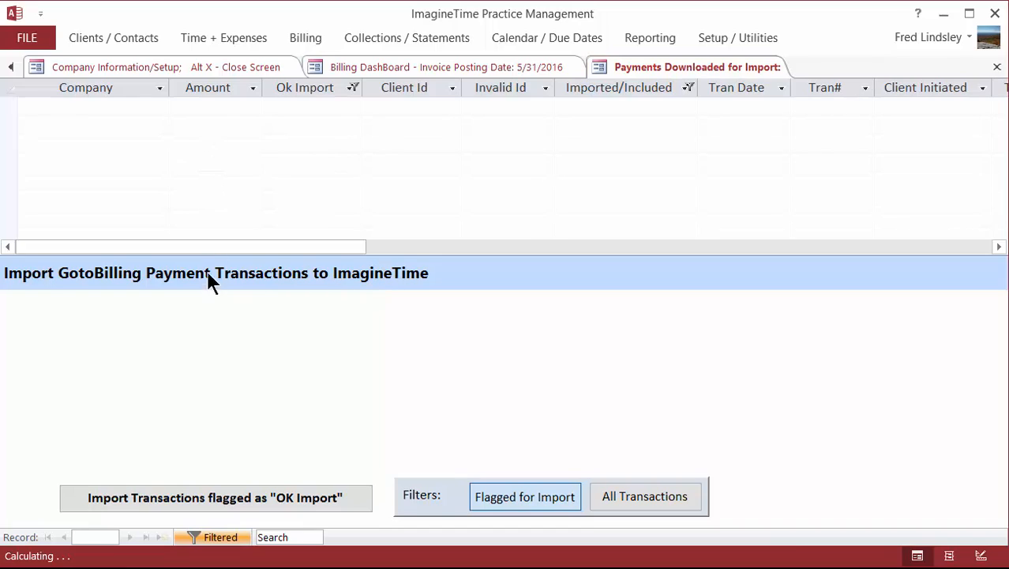
mouse_move(211, 352)
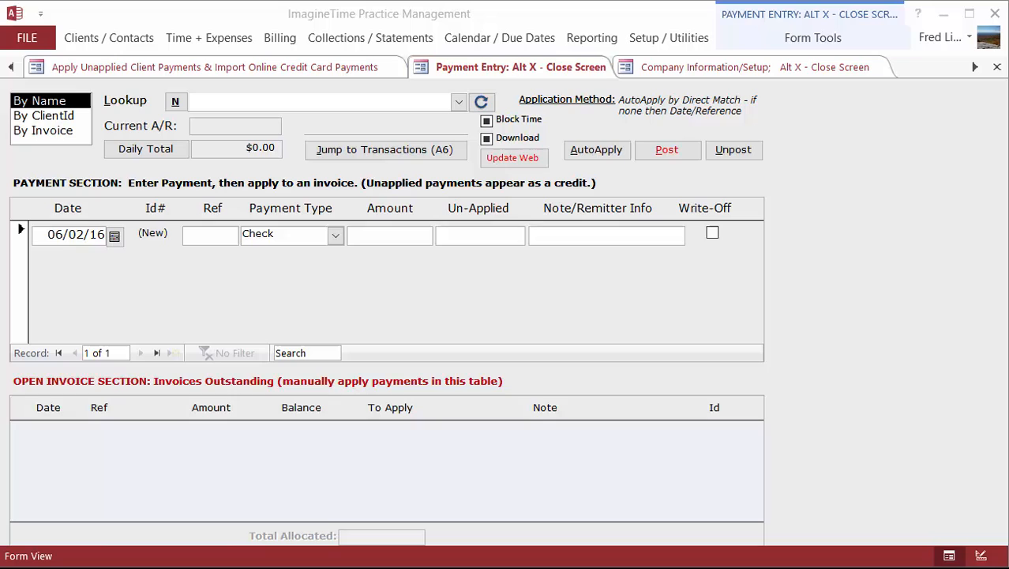
mouse_move(858, 299)
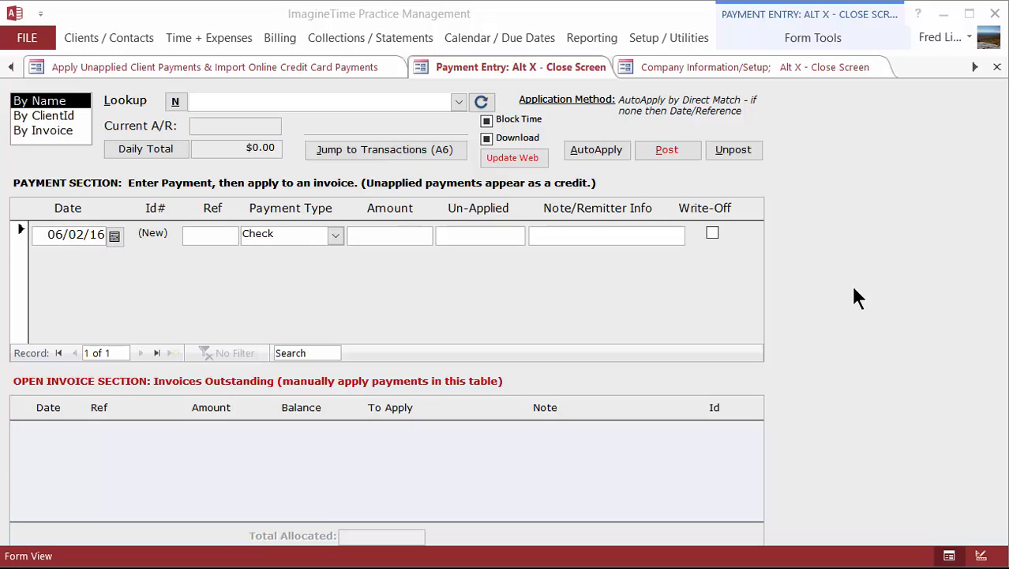
Step: Add a payment for ImagineTime, Inc. with reference 'visa' and payment type CC Online
click(370, 37)
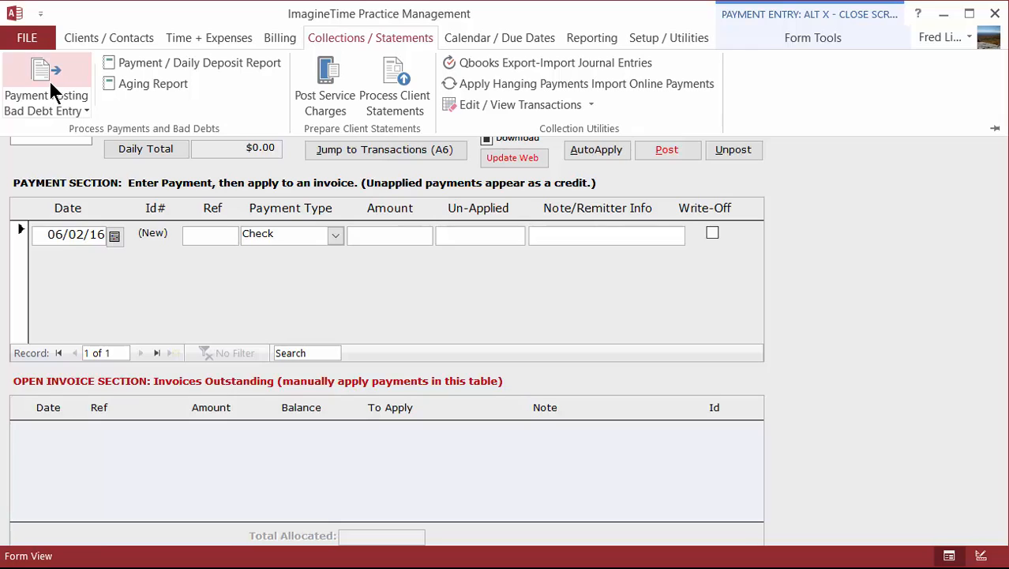
mouse_move(46, 83)
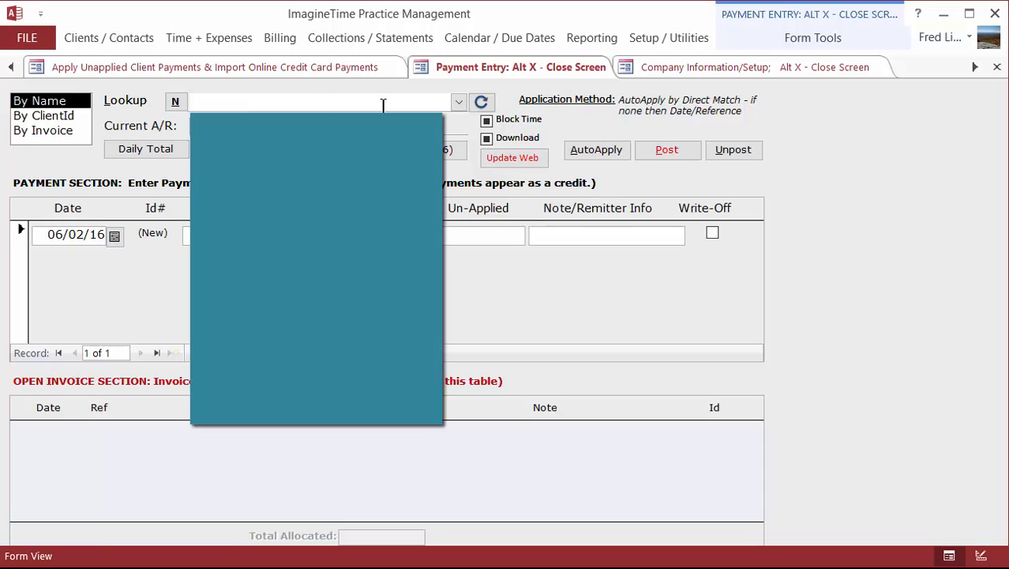
text(ime, Inc.)
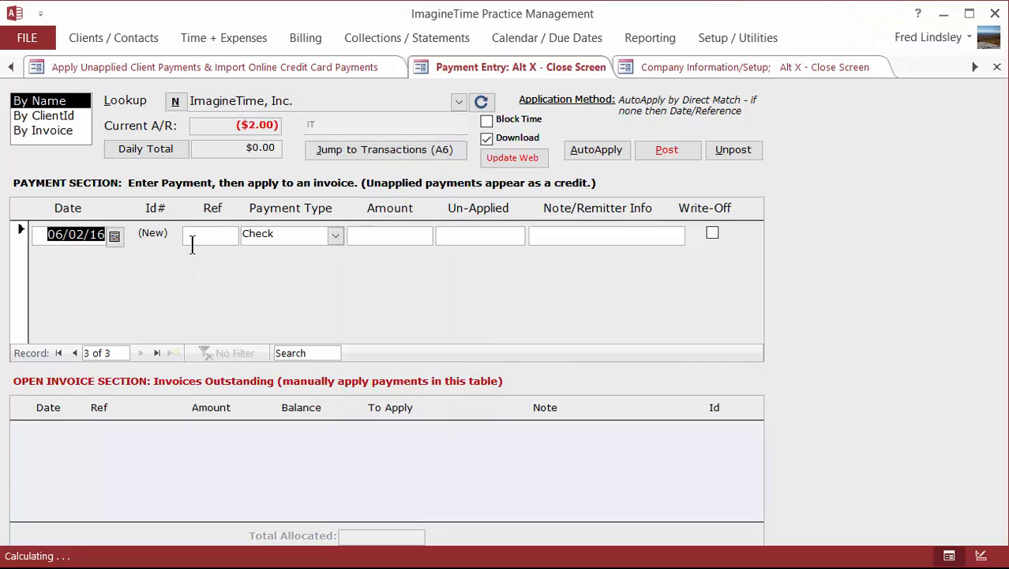
text(visa)
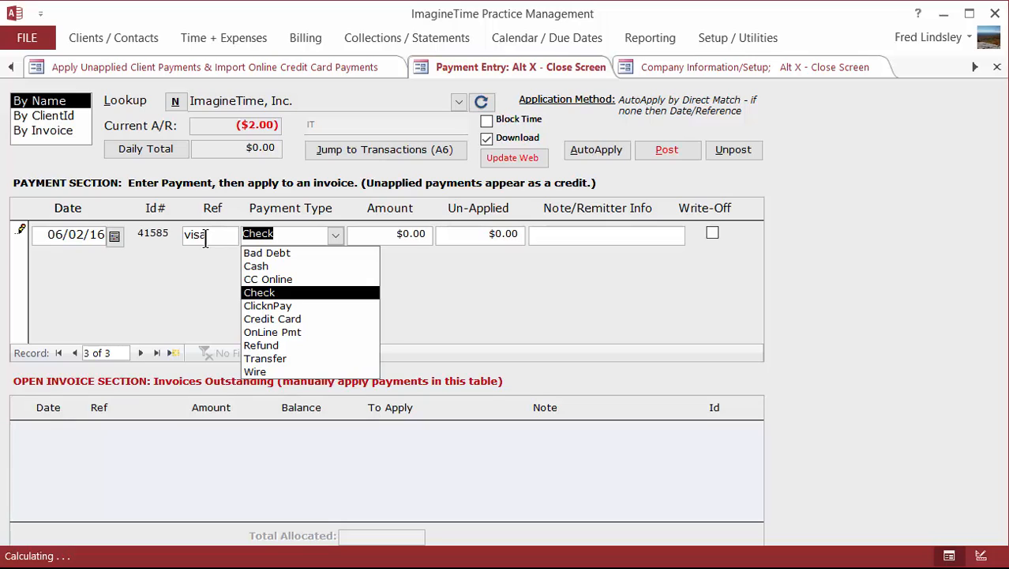
mouse_move(271, 332)
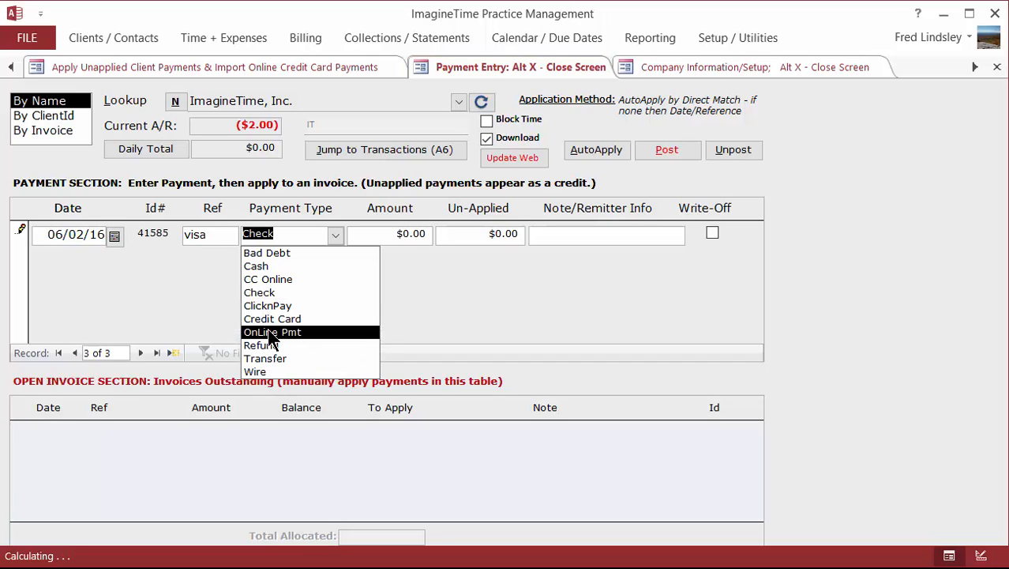
click(268, 278)
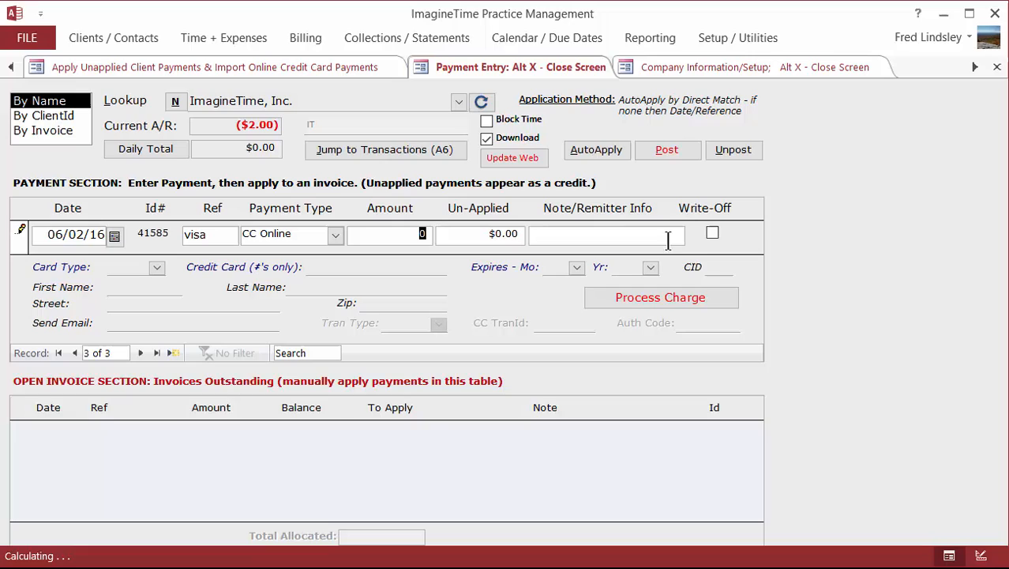
mouse_move(797, 458)
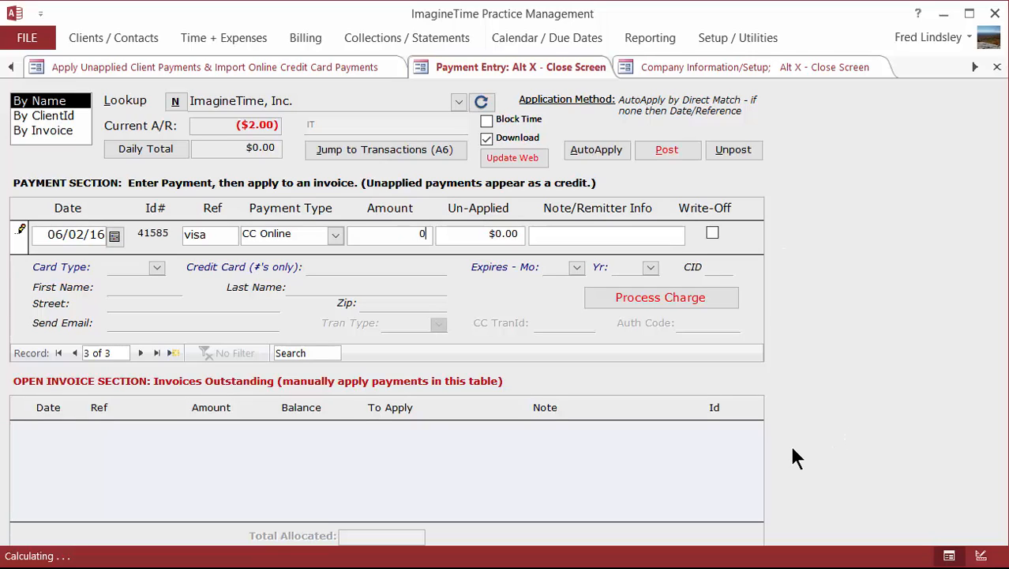
Step: Enter a $1 amount and choose Visa as the card type
text(1.00)
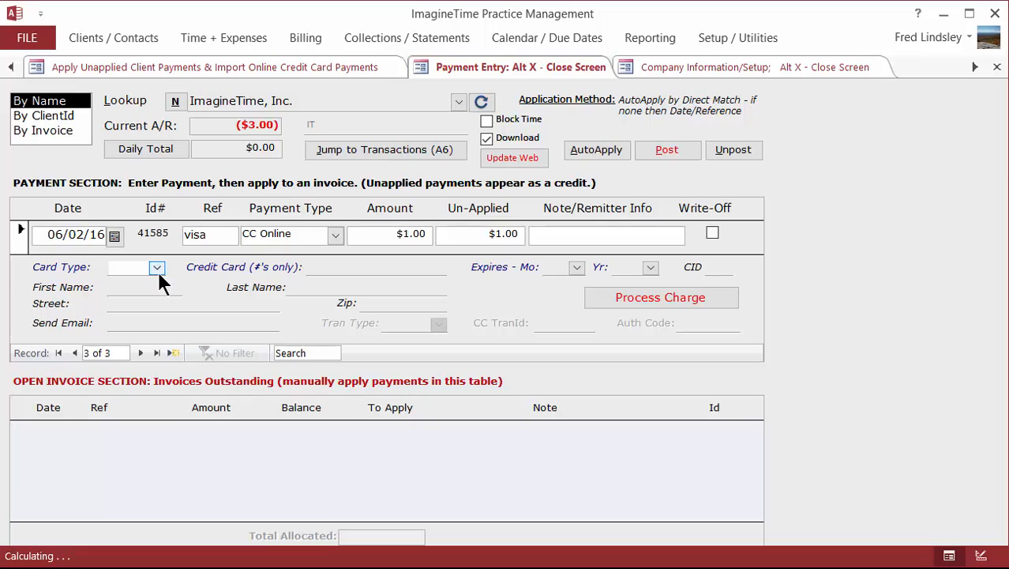
click(156, 267)
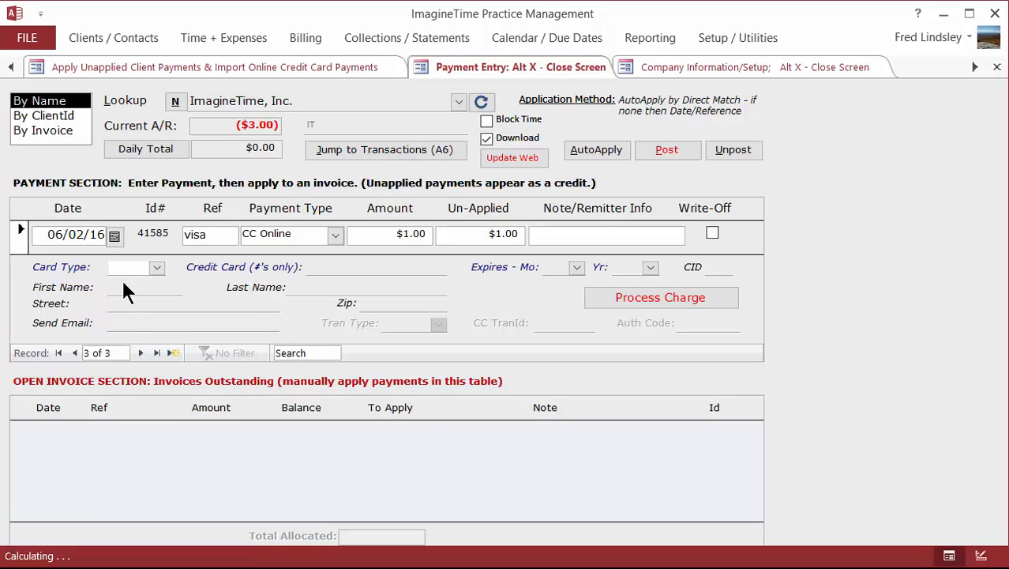
click(156, 267)
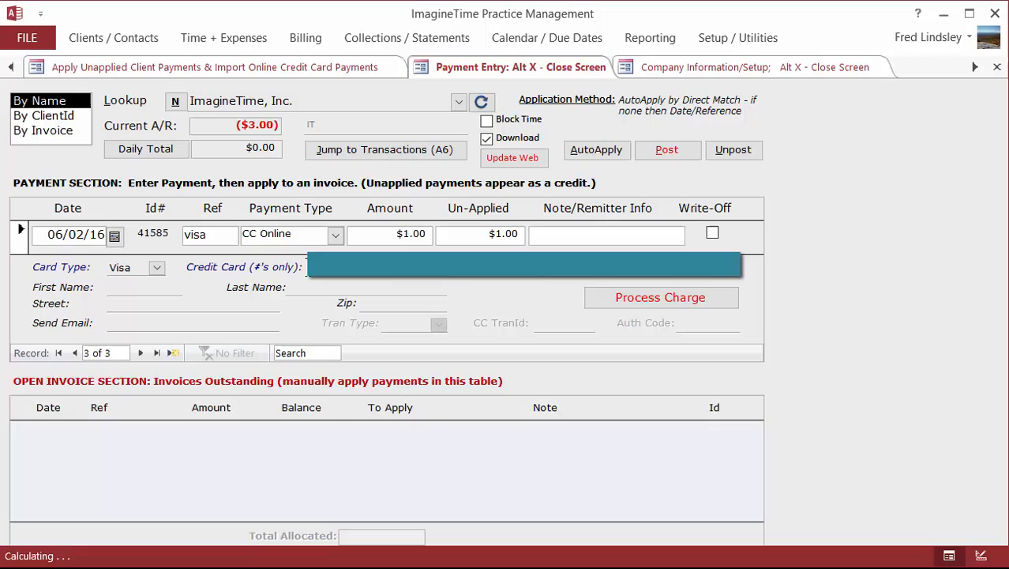
Step: Fill in the cardholder name, billing zip code and receipt email address
text(lindsley)
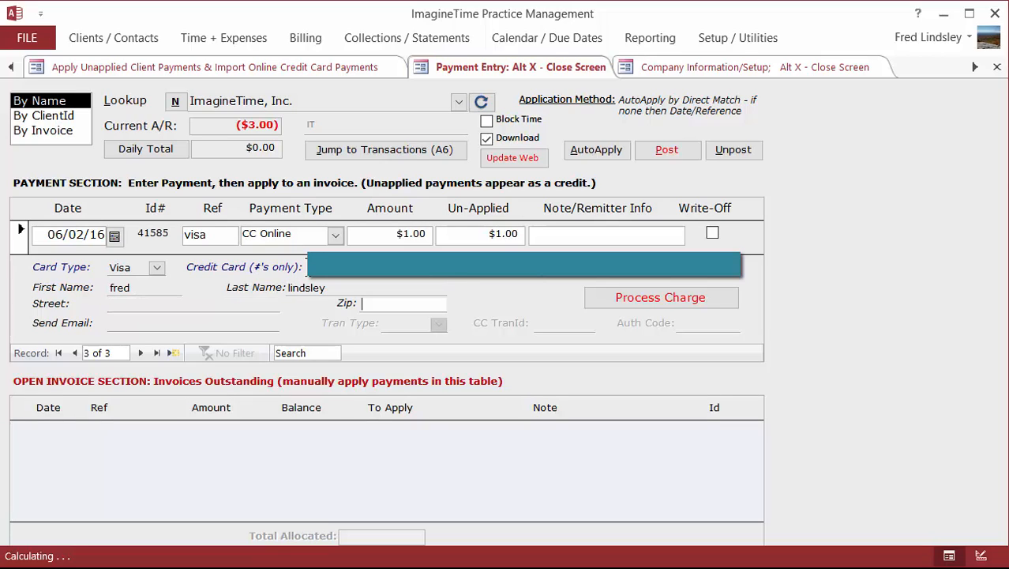
click(402, 303)
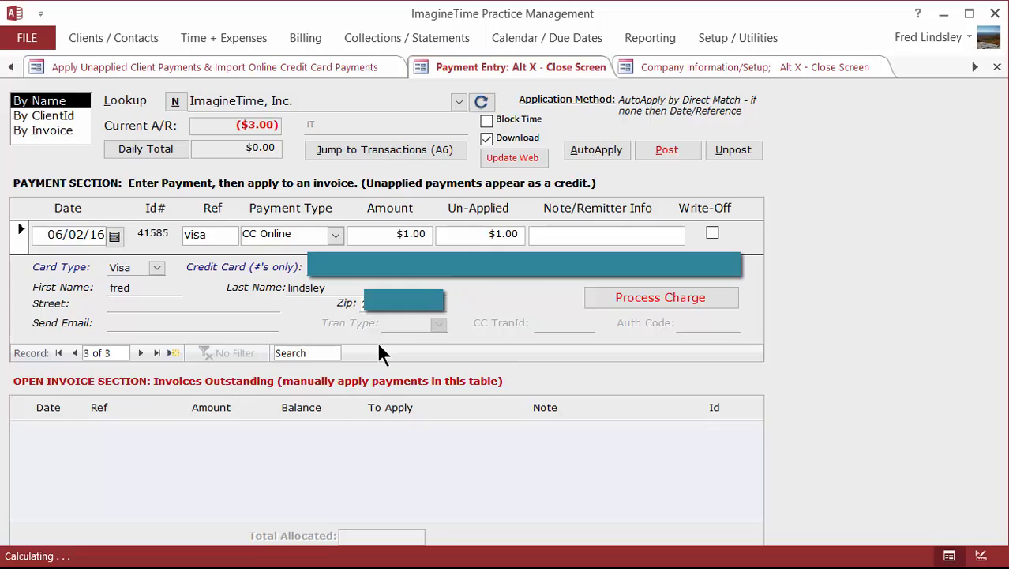
click(193, 322)
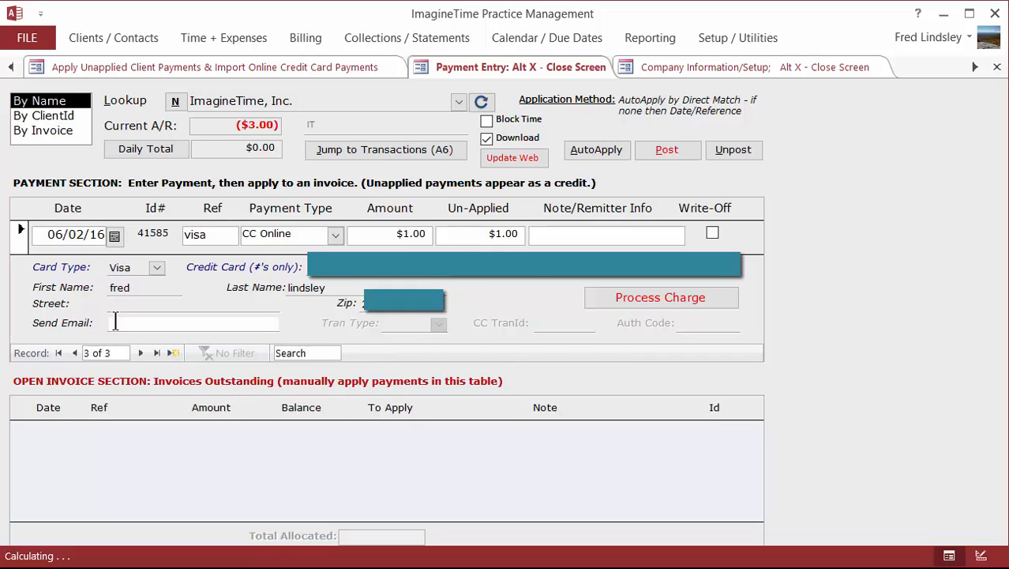
click(193, 322)
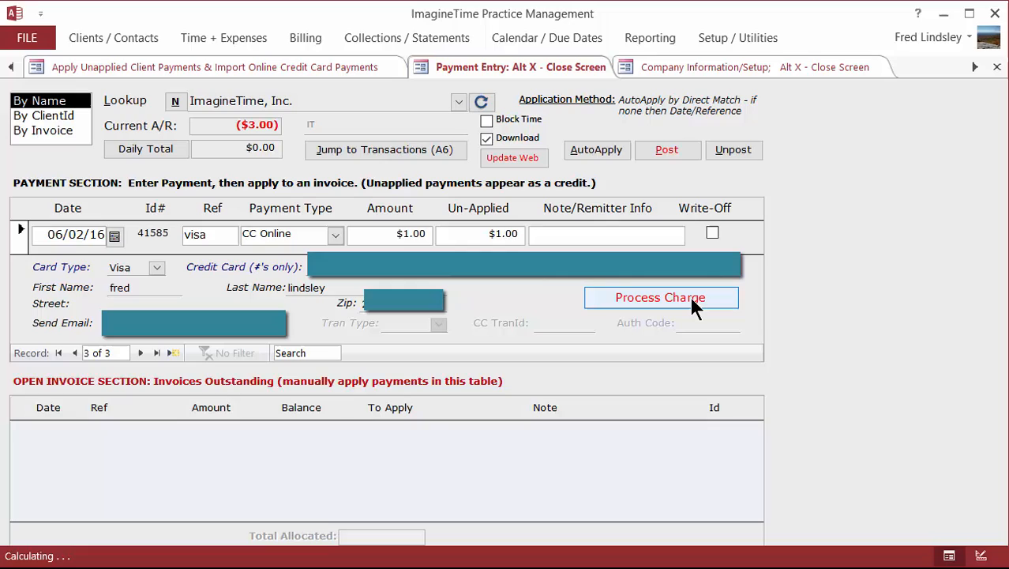
mouse_move(698, 435)
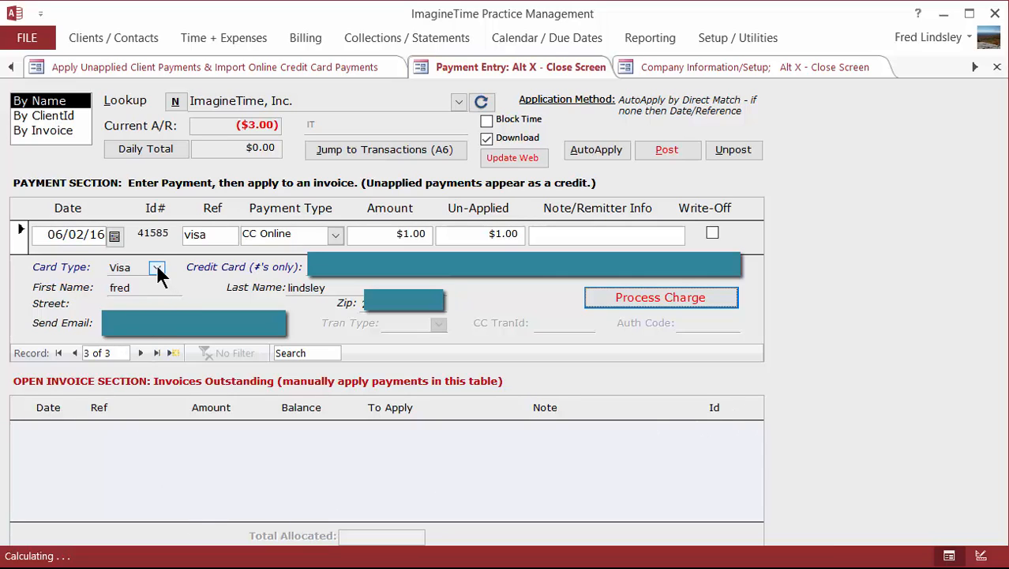
Step: Change the card type to Checking and return to the unapplied client payments list
click(157, 267)
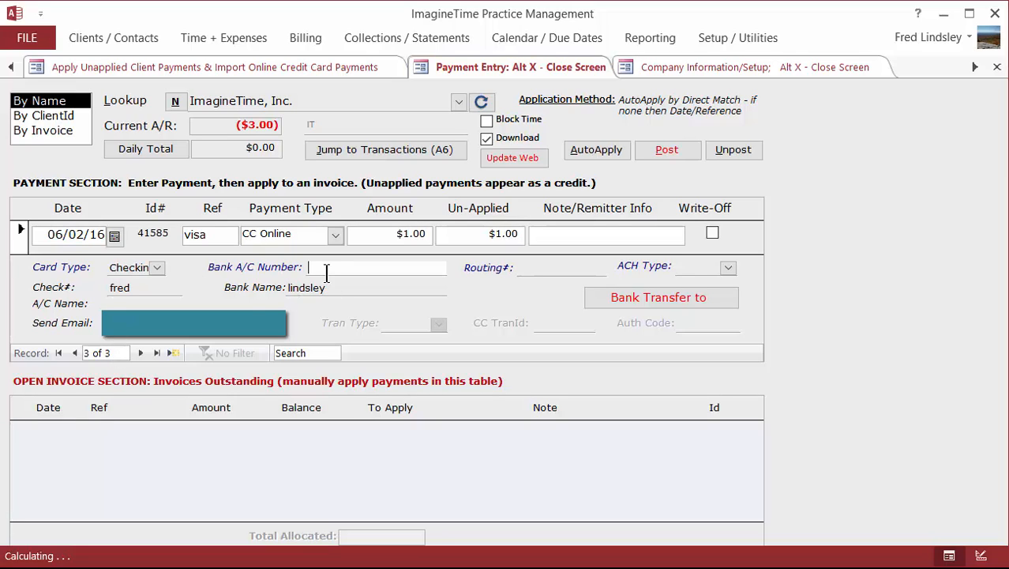
mouse_move(722, 297)
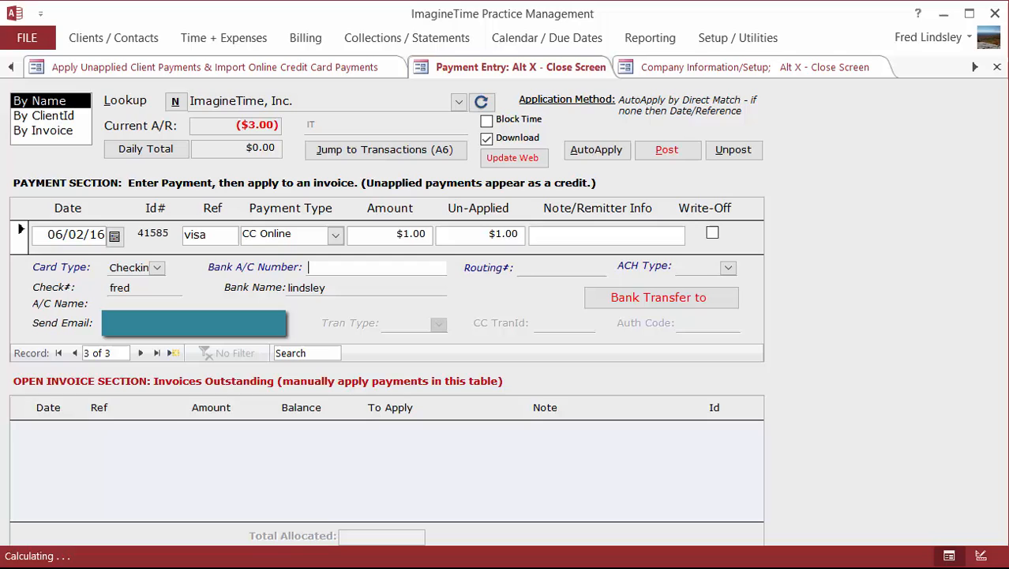
click(217, 66)
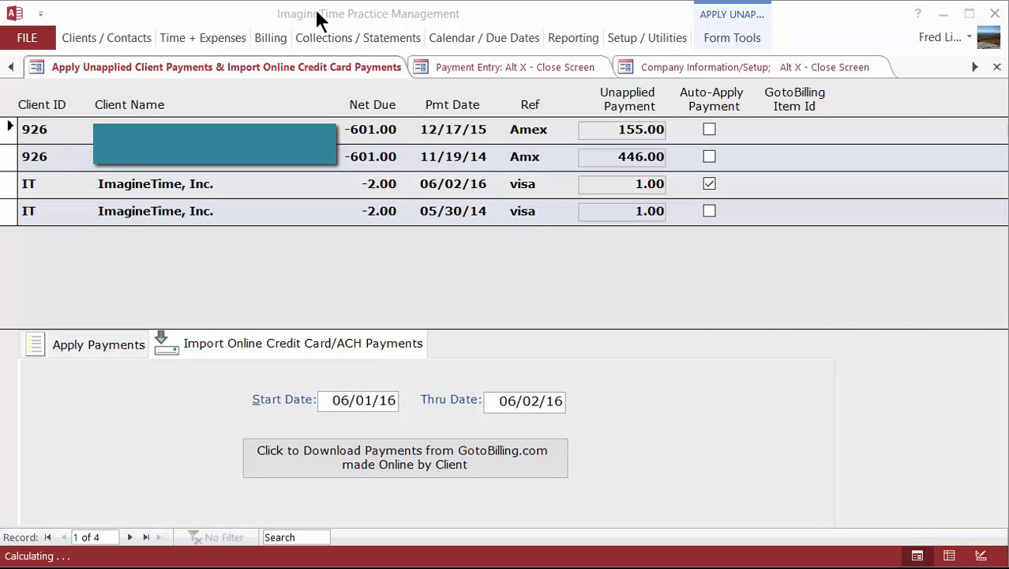
Step: Toggle the Collections / Statements ribbon, then reopen the Company Information credit card settings
click(358, 37)
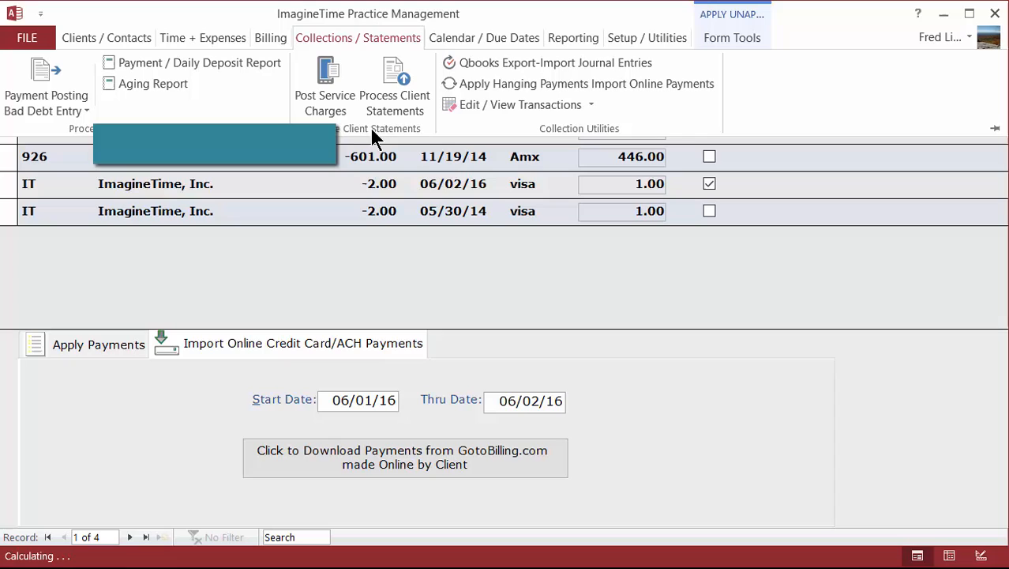
mouse_move(365, 156)
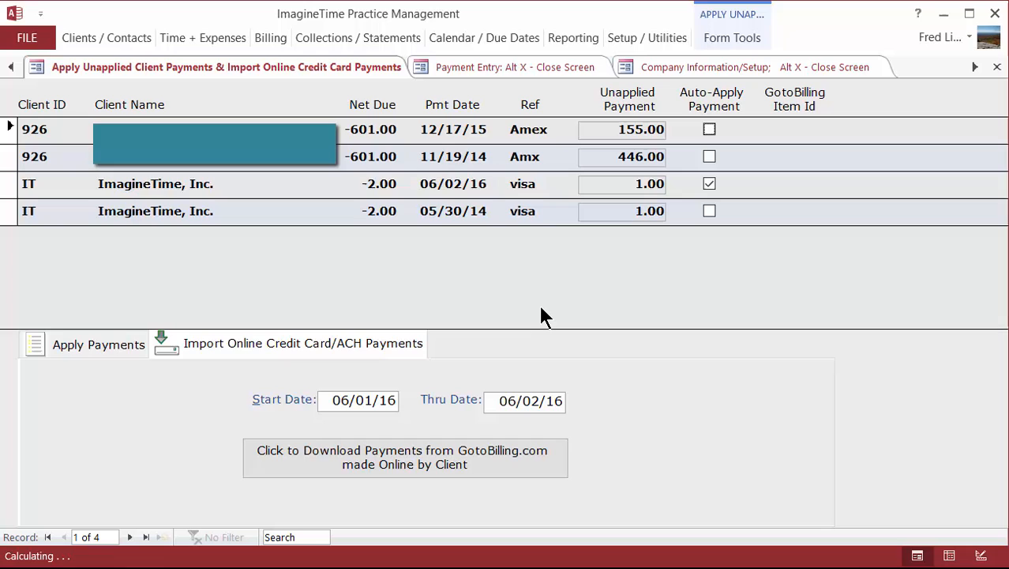
click(702, 67)
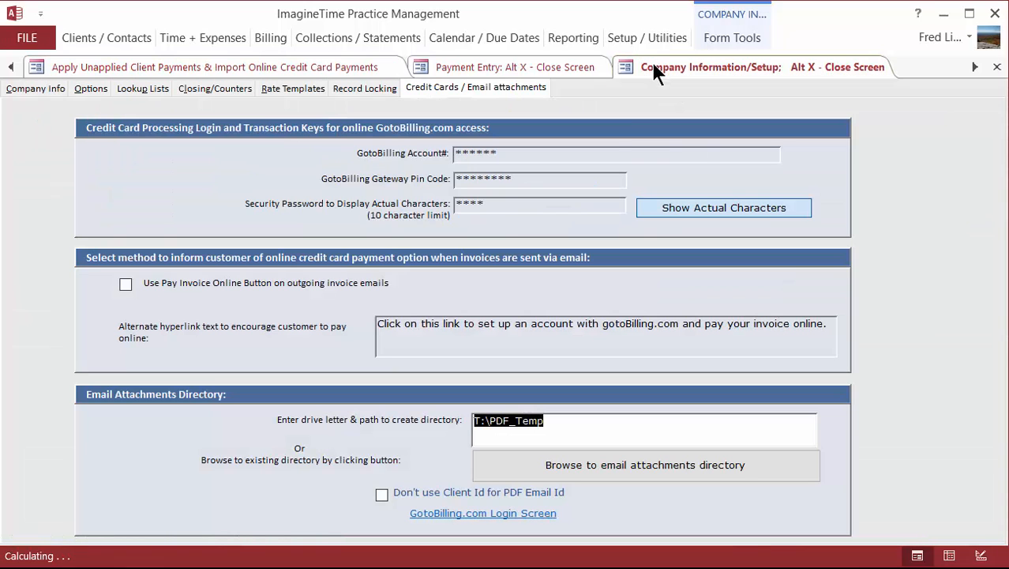